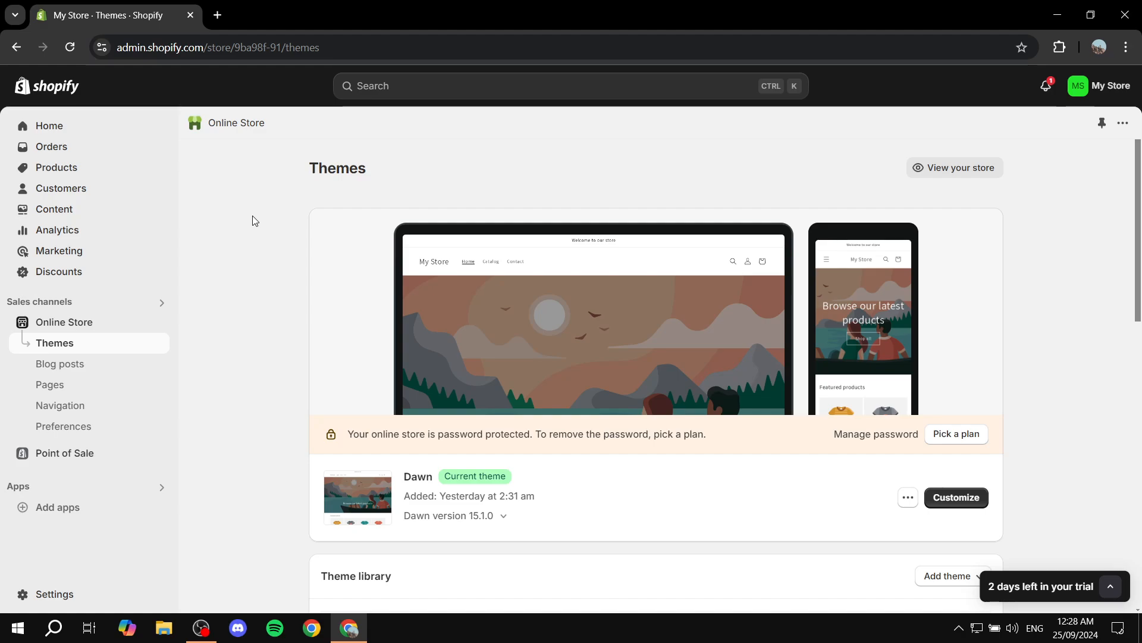
# Step: View the live storefront in a new tab and dismiss the admin shortcut bar
pyautogui.click(954, 166)
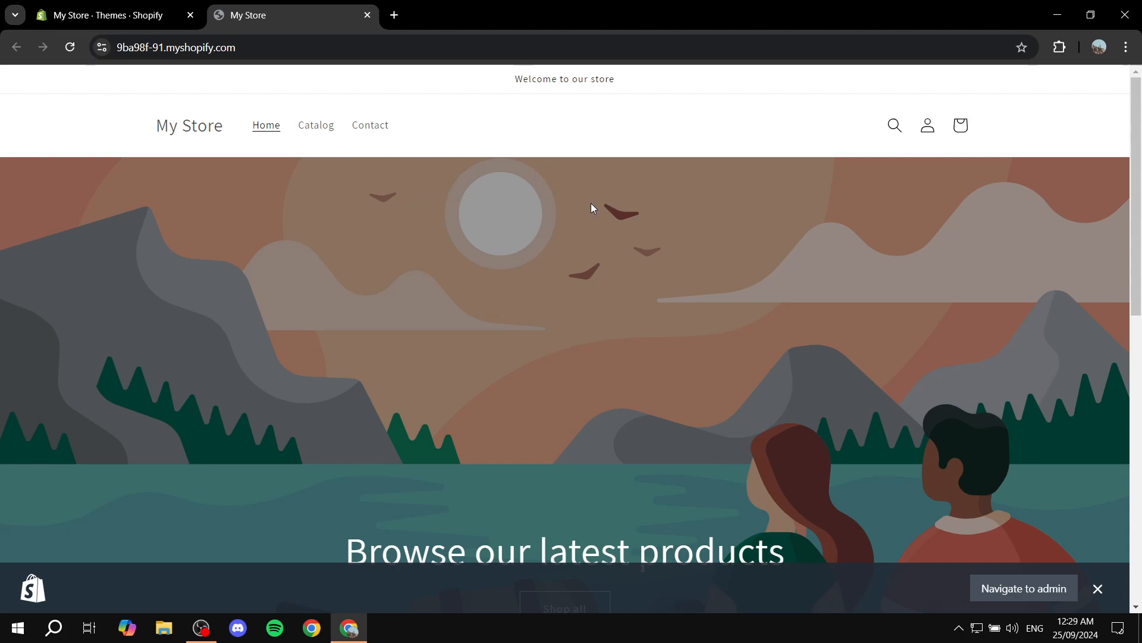
pyautogui.click(1098, 588)
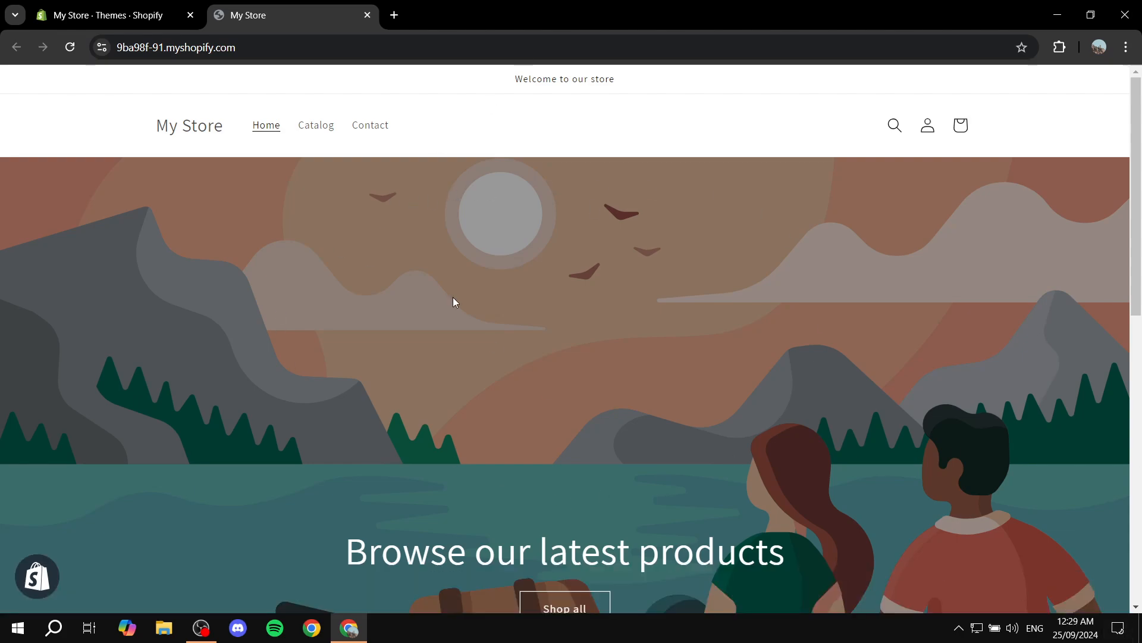
pyautogui.scroll(-3)
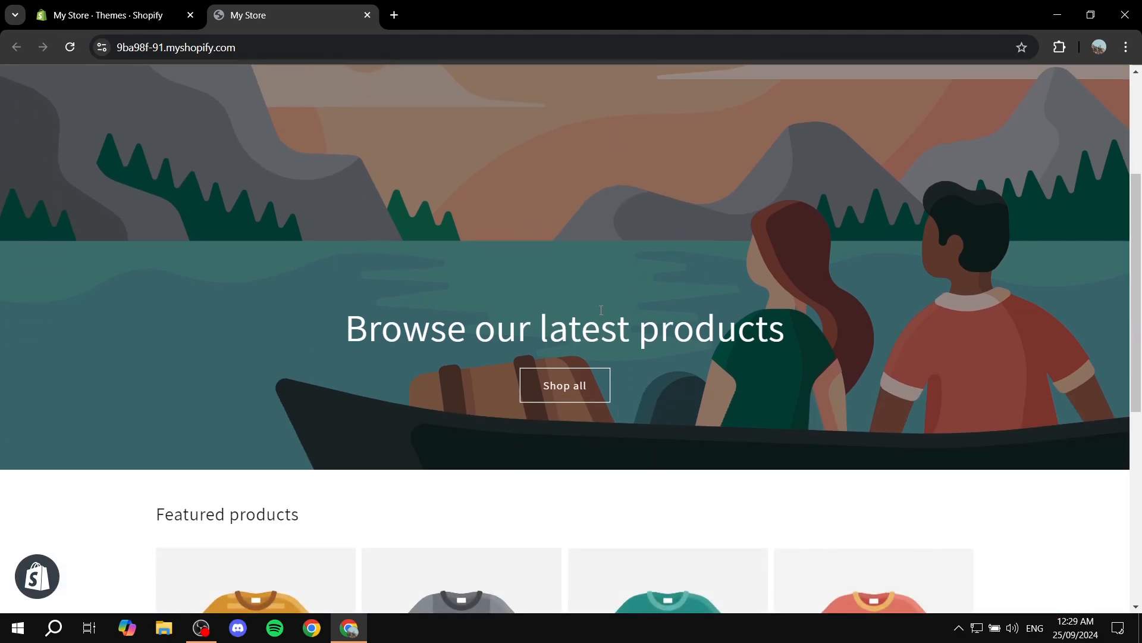
pyautogui.moveTo(632, 287)
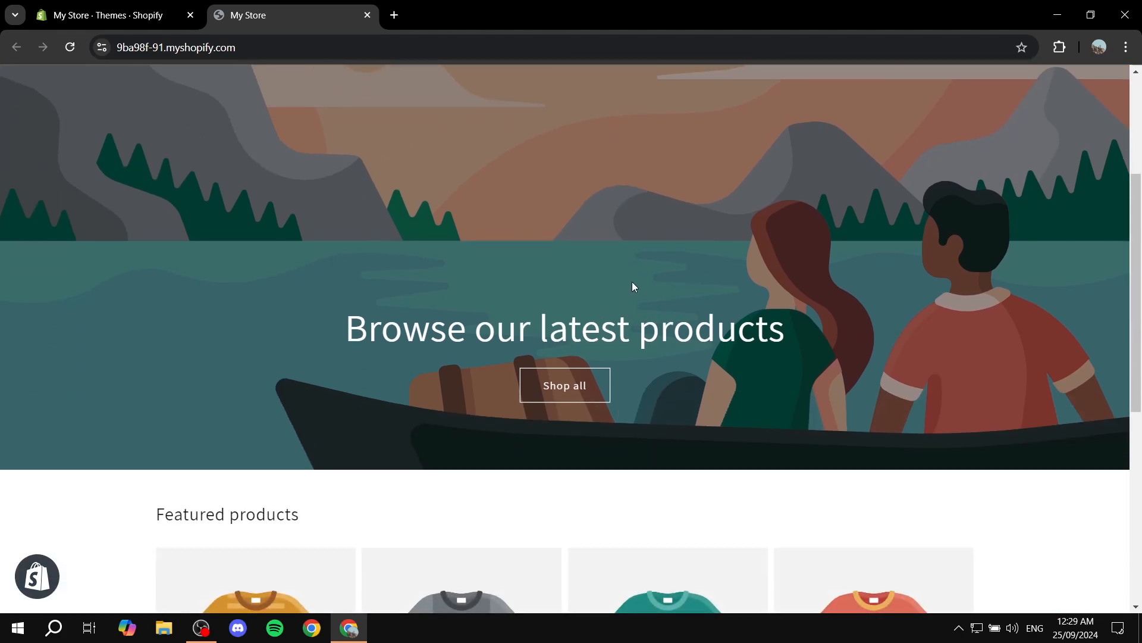
pyautogui.moveTo(784, 337)
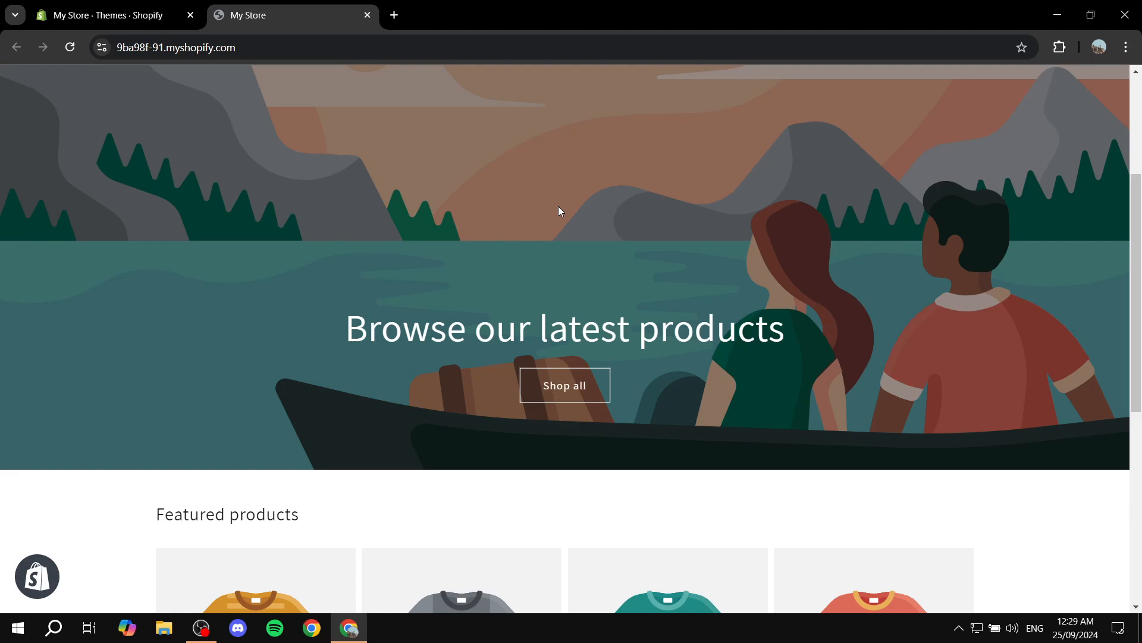
pyautogui.scroll(3)
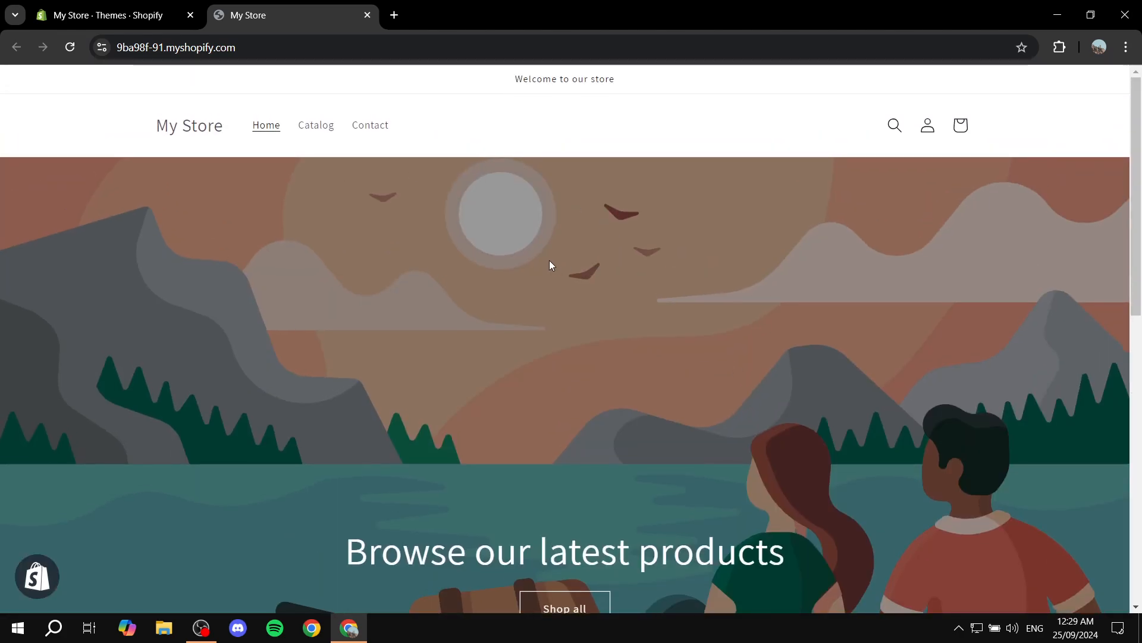
pyautogui.moveTo(745, 193)
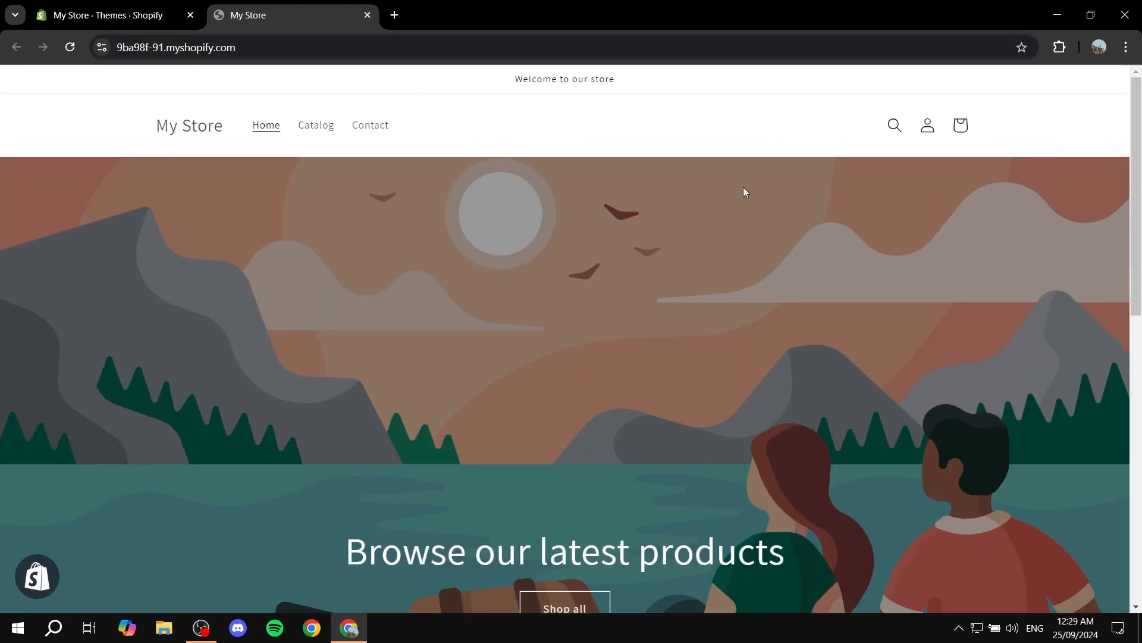
pyautogui.moveTo(636, 345)
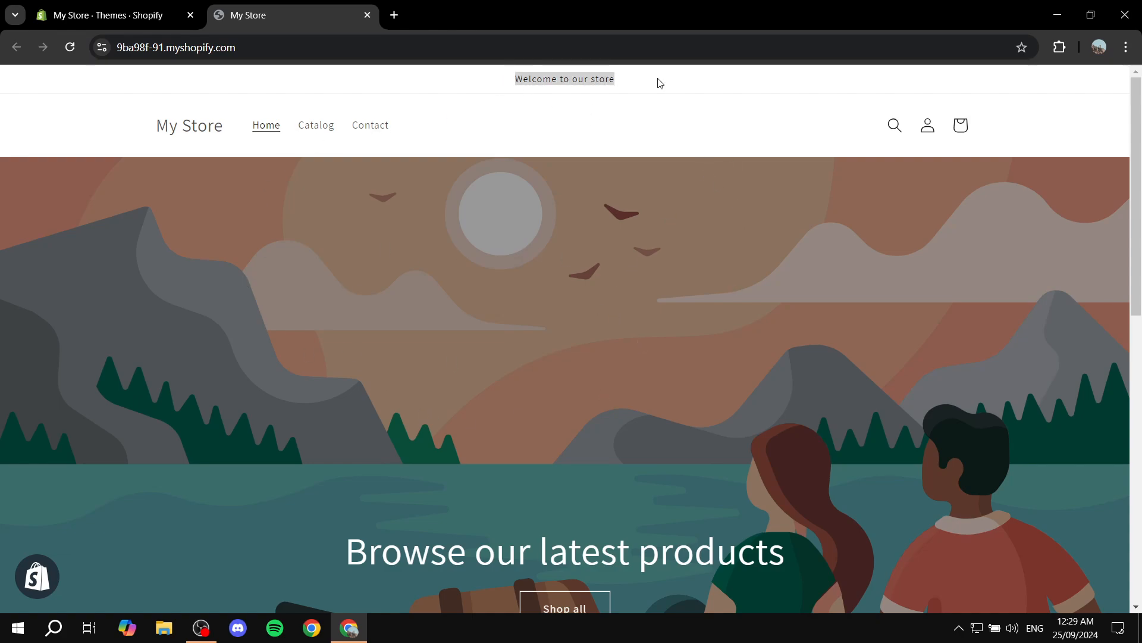
pyautogui.moveTo(174, 300)
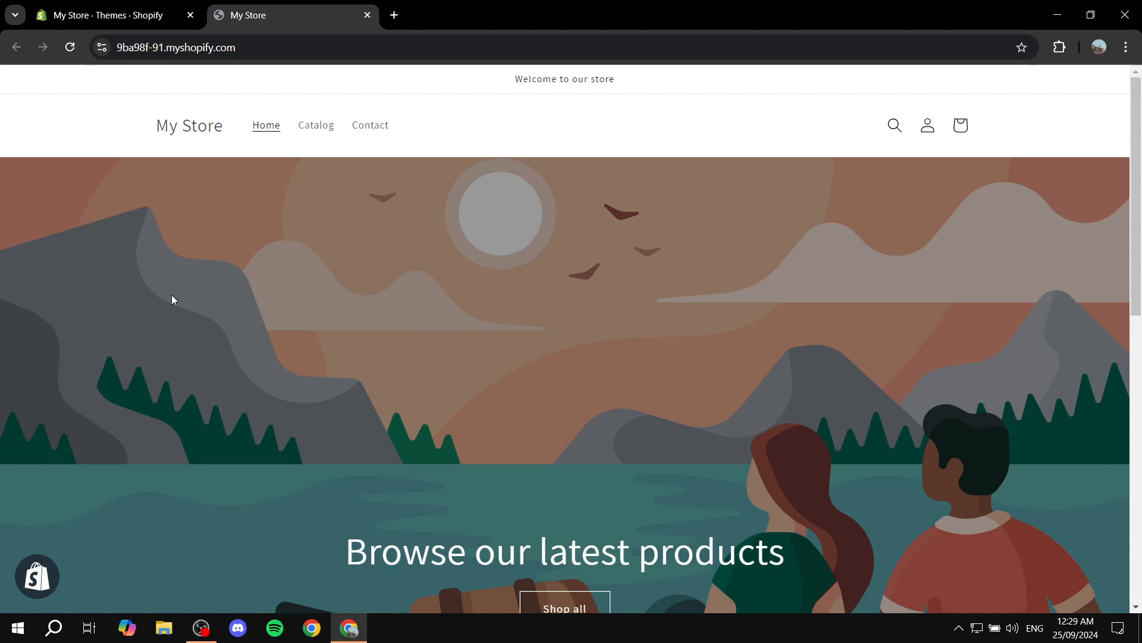
pyautogui.moveTo(332, 83)
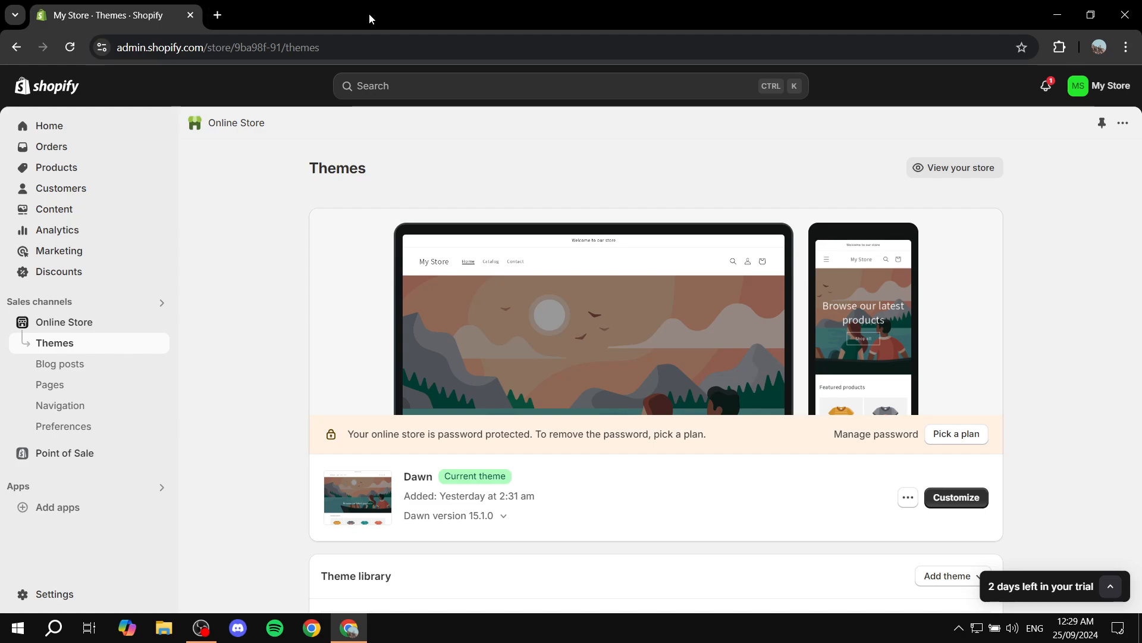
pyautogui.moveTo(306, 232)
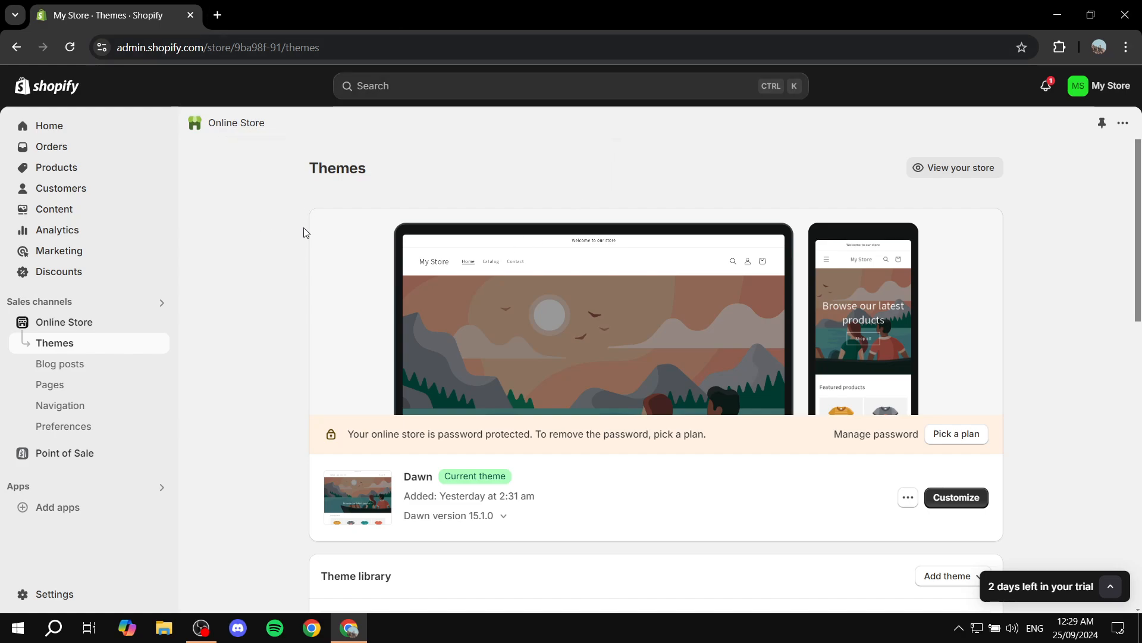
pyautogui.moveTo(275, 342)
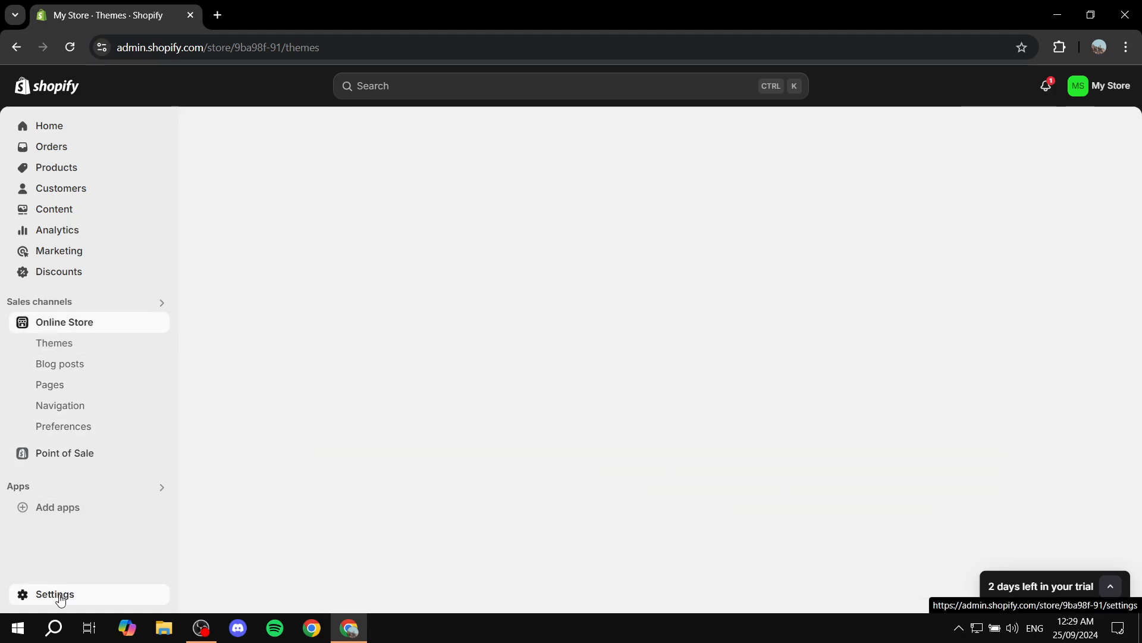
# Step: Go to the store Settings and head for the Languages section
pyautogui.click(55, 593)
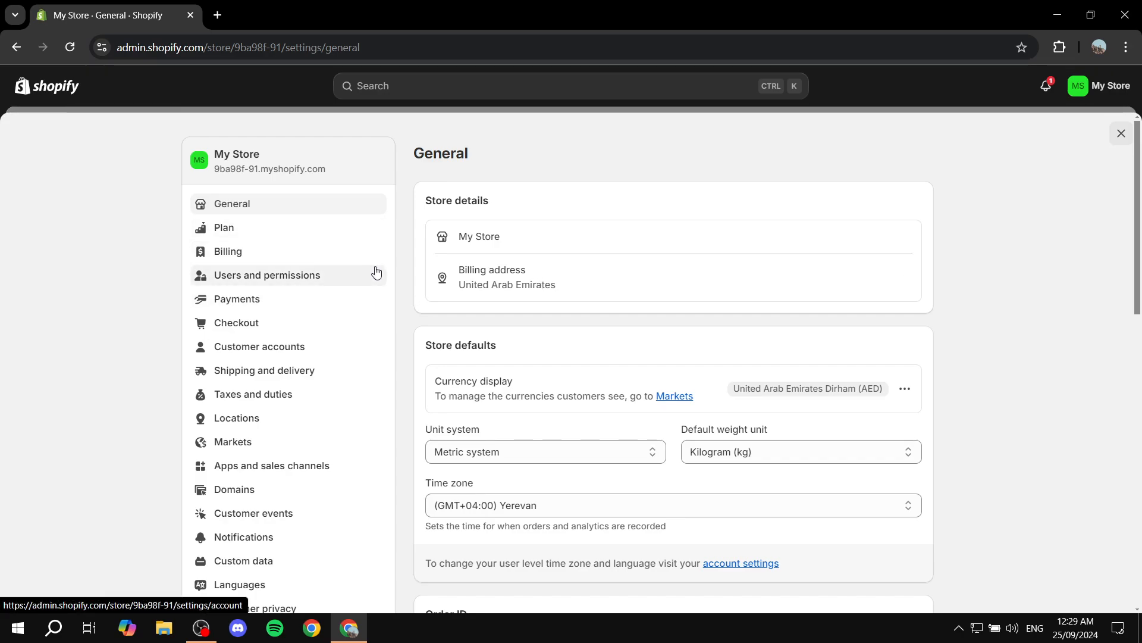
pyautogui.moveTo(326, 326)
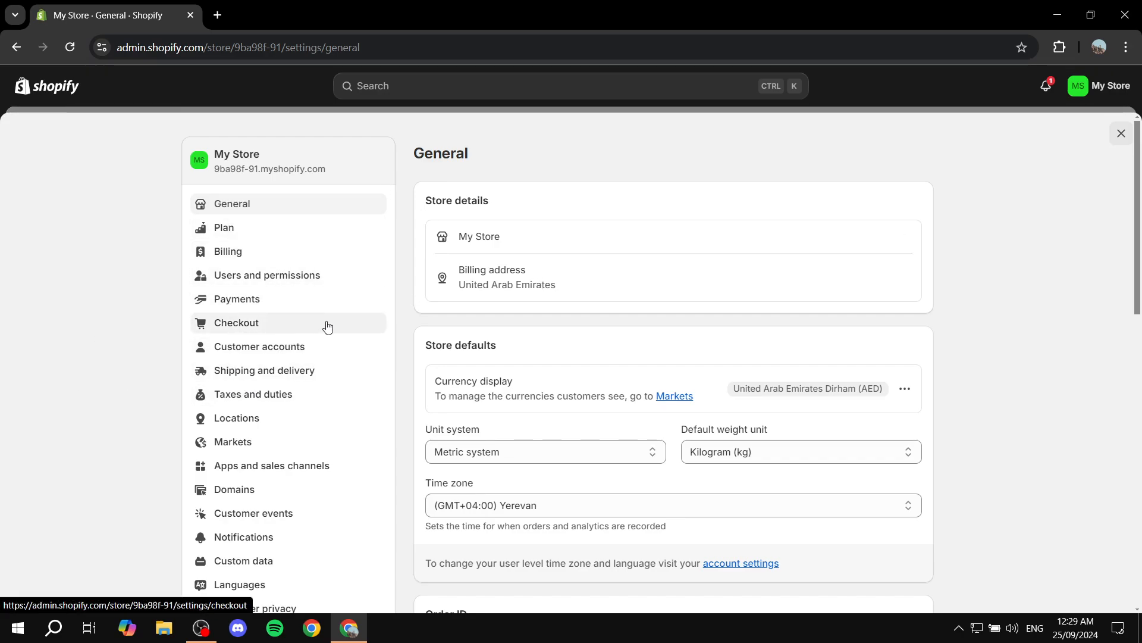
pyautogui.scroll(-3)
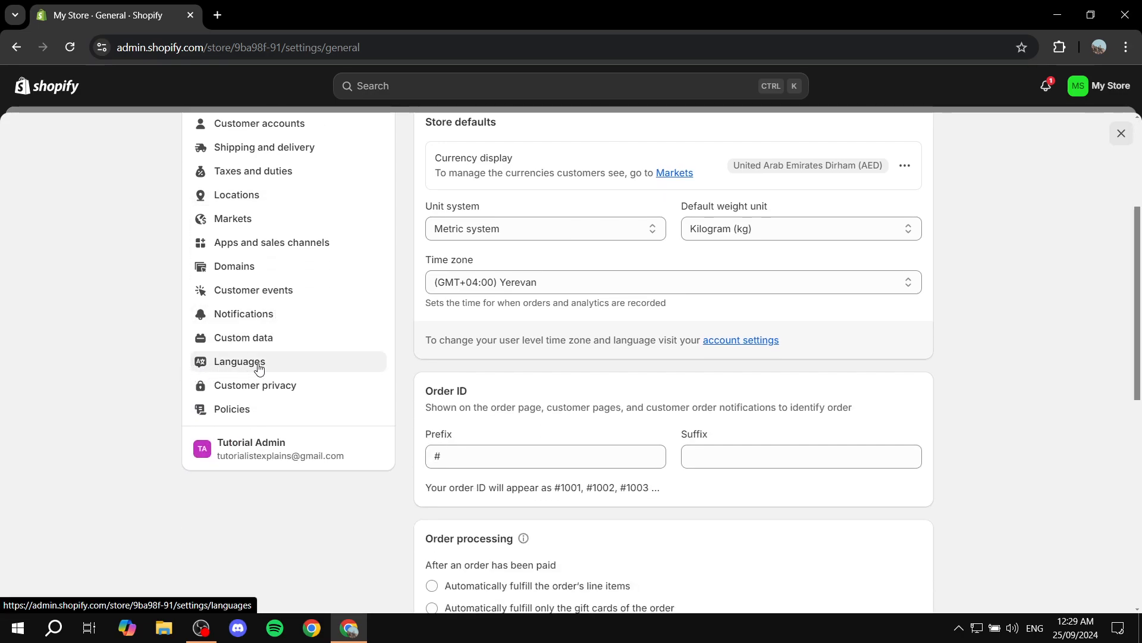
pyautogui.moveTo(232, 372)
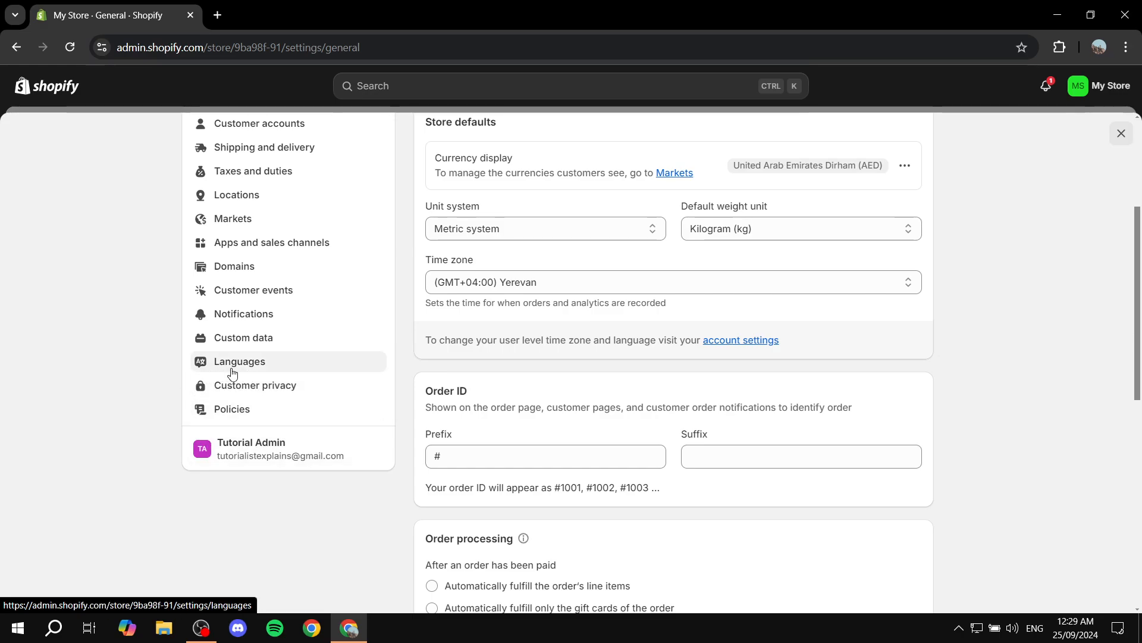
pyautogui.moveTo(247, 371)
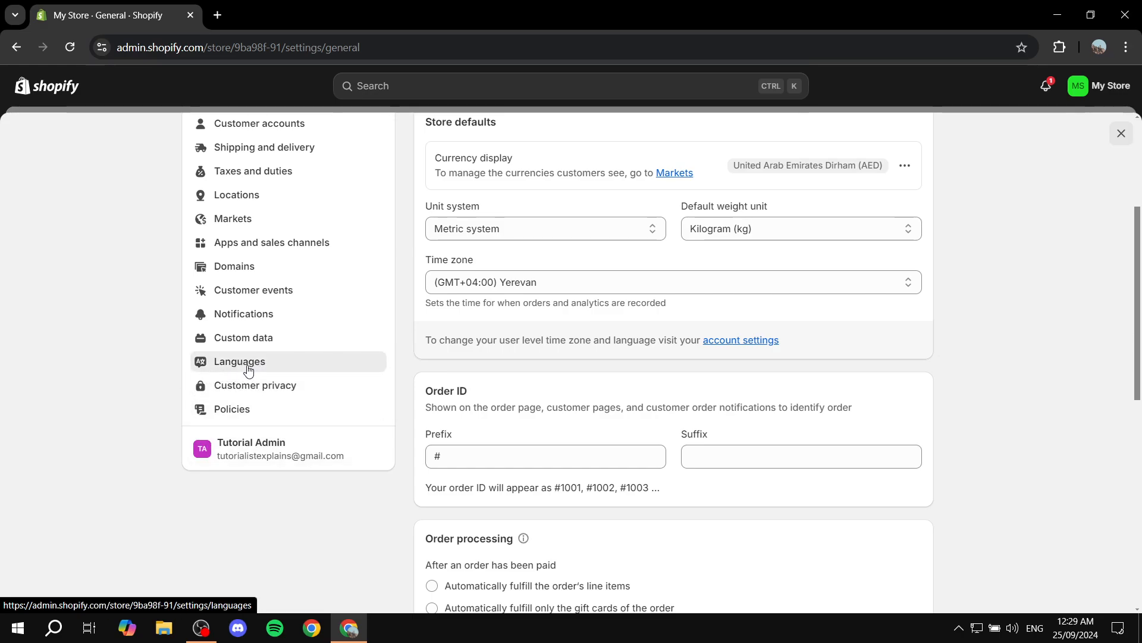
pyautogui.click(238, 362)
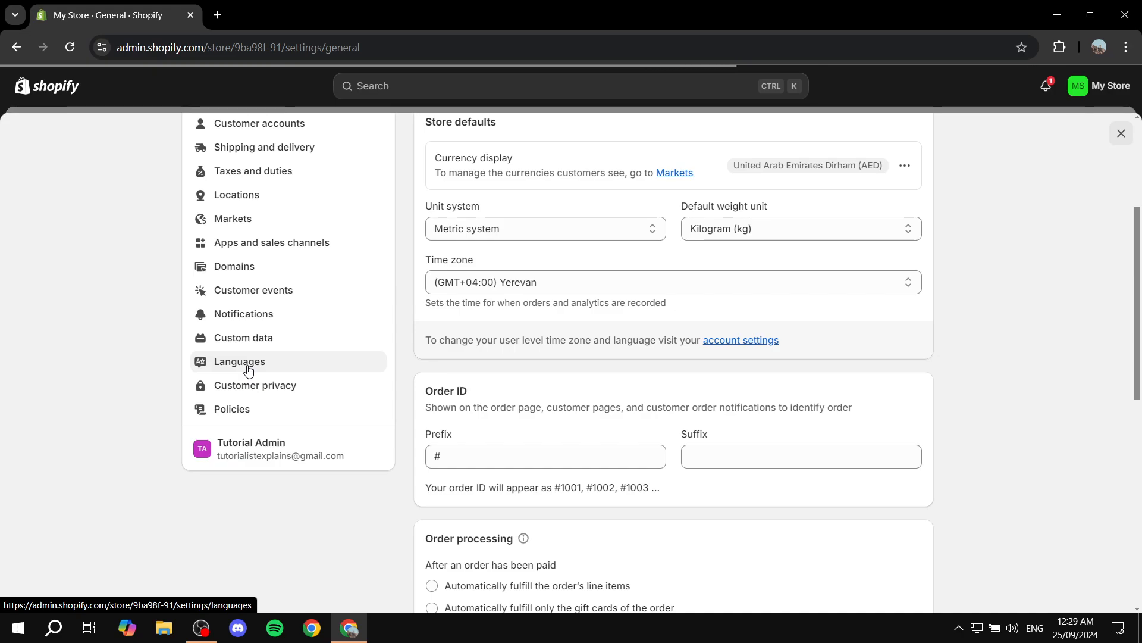
# Step: Load the Languages page and reveal the Change default option beside English
pyautogui.click(239, 361)
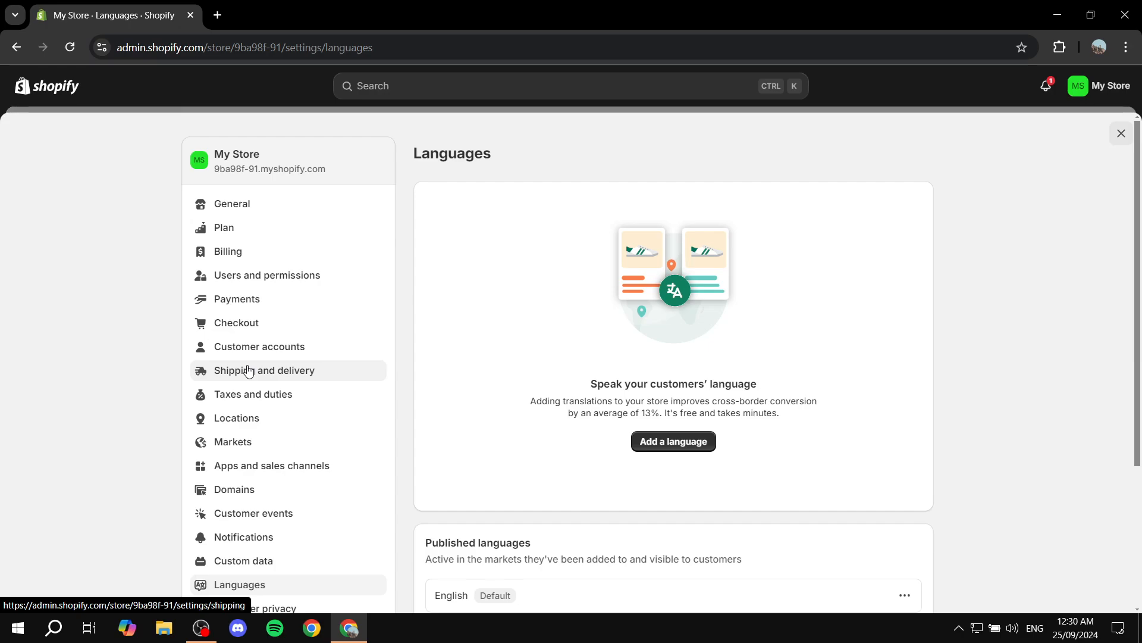
pyautogui.moveTo(353, 371)
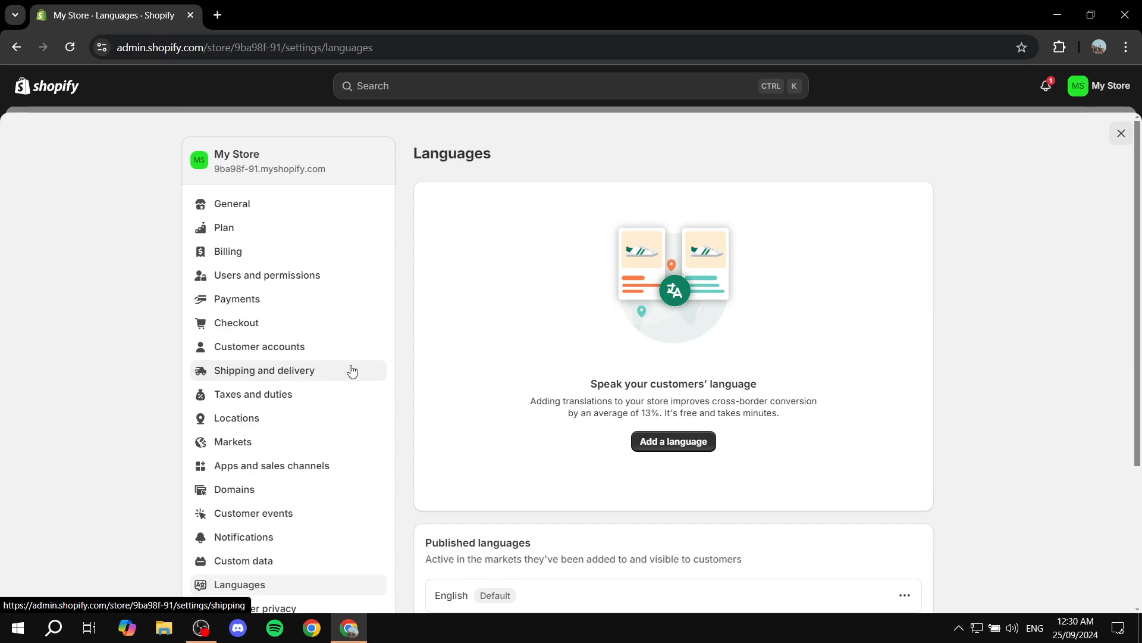
pyautogui.scroll(-3)
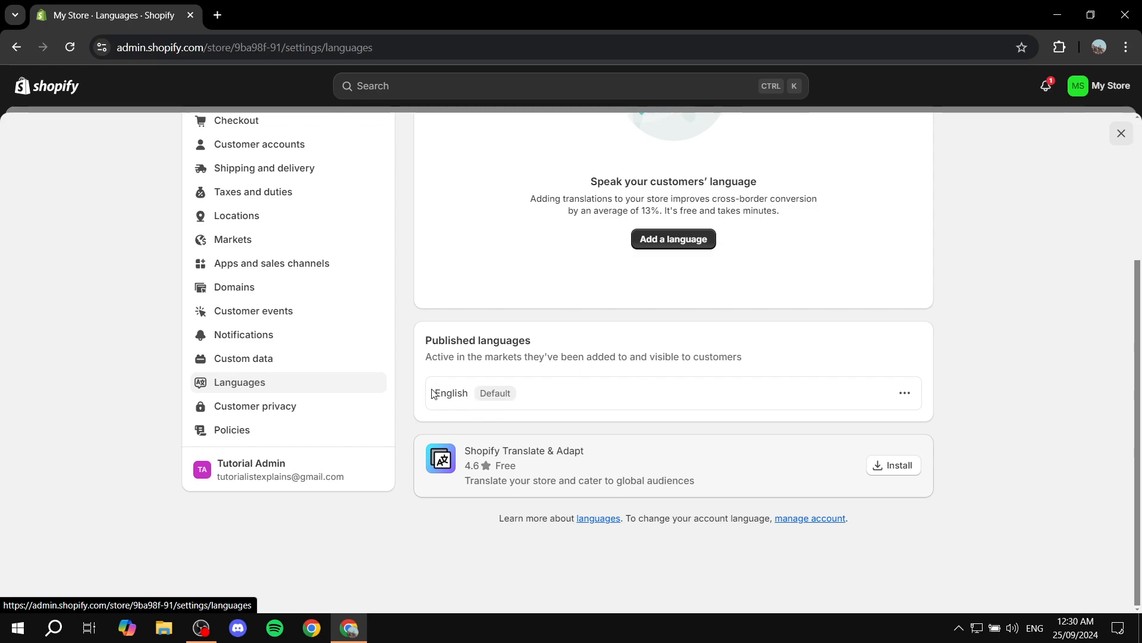
pyautogui.click(905, 393)
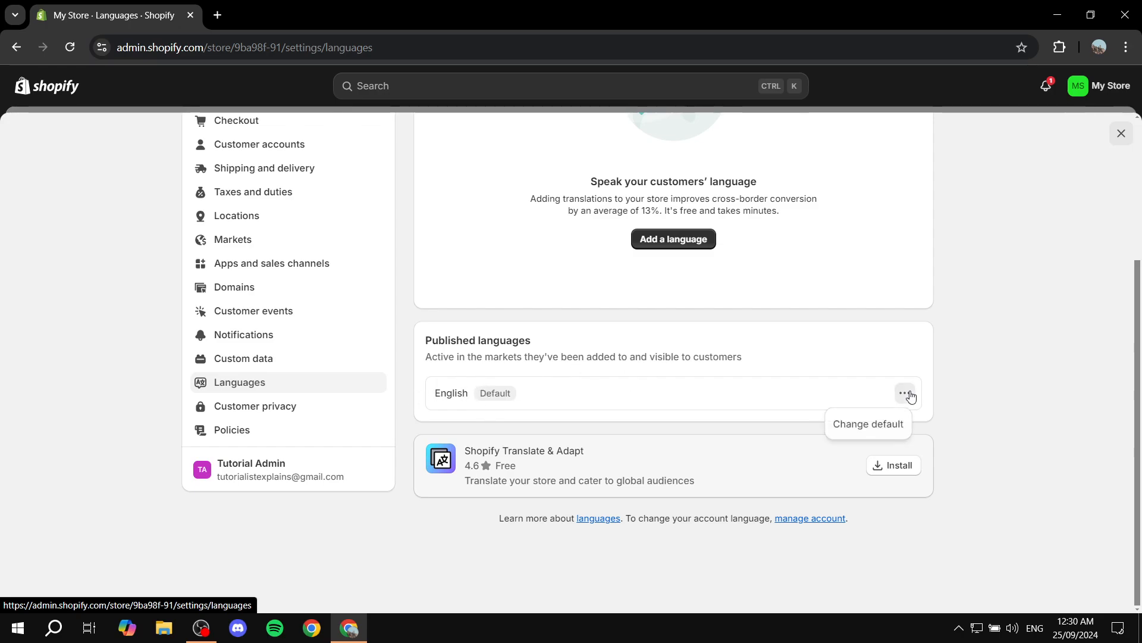
pyautogui.moveTo(476, 406)
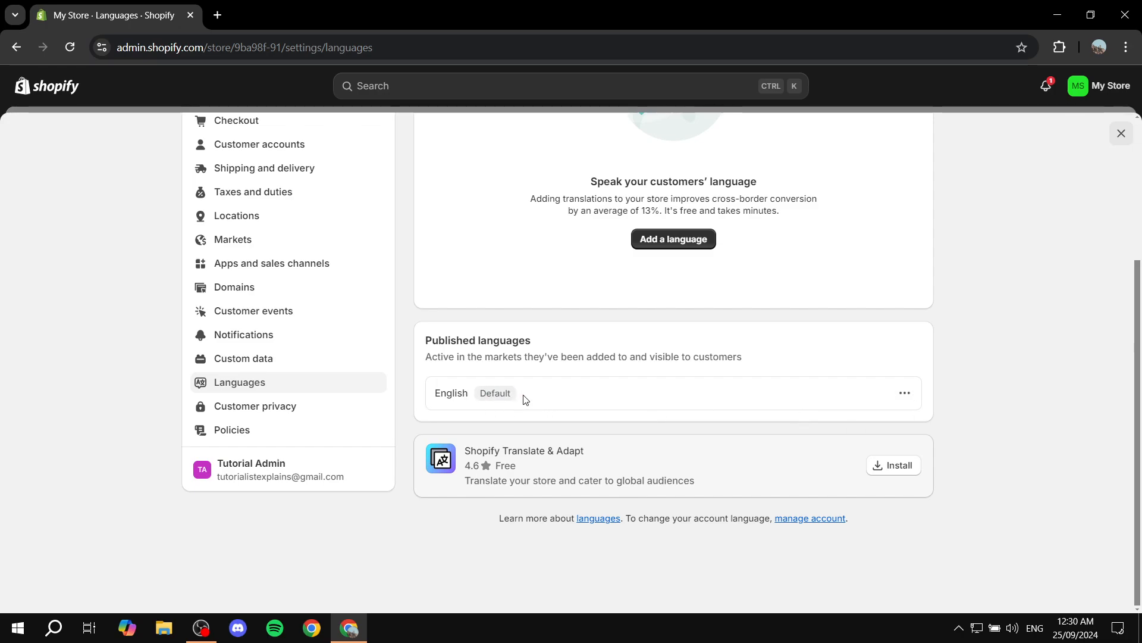
pyautogui.moveTo(904, 393)
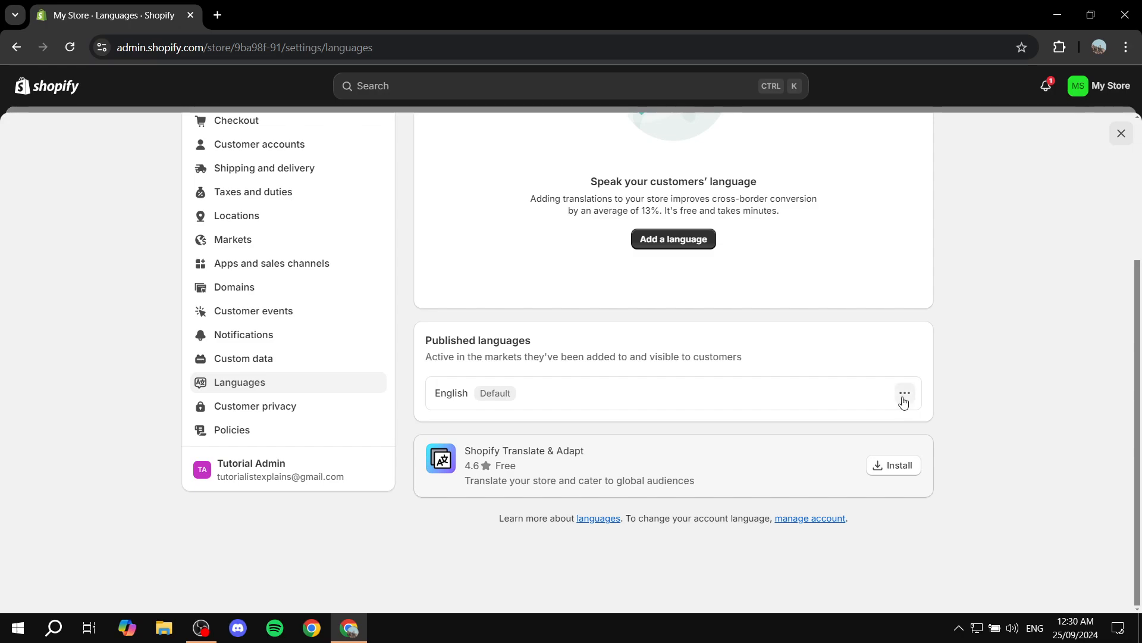
# Step: Bring up the Change default language dialog and browse its language dropdown
pyautogui.click(903, 393)
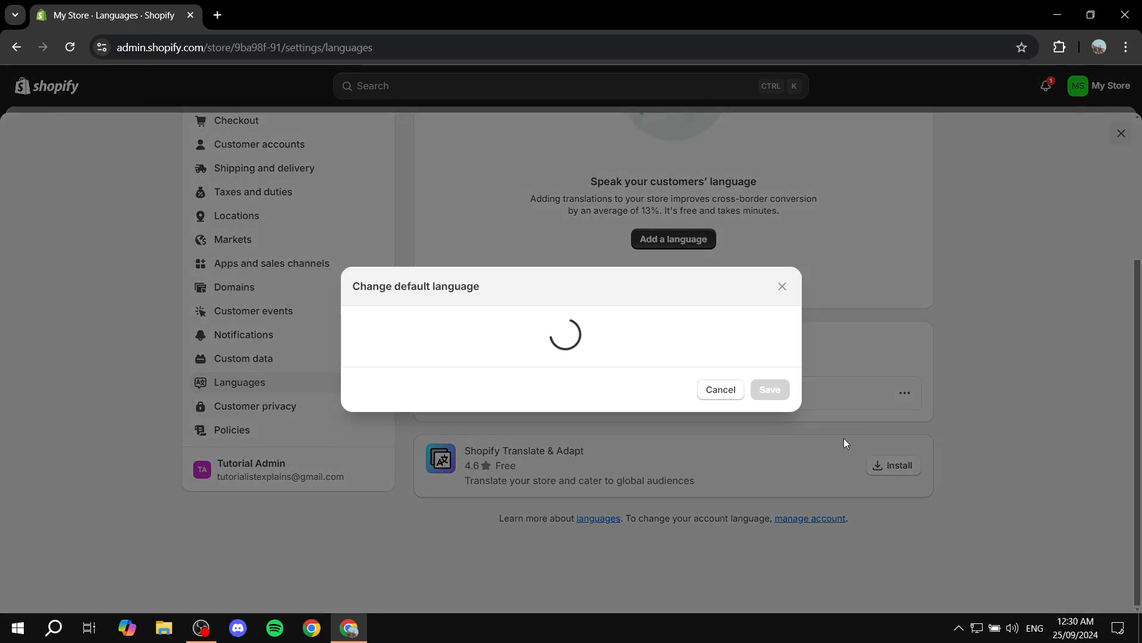
pyautogui.click(570, 298)
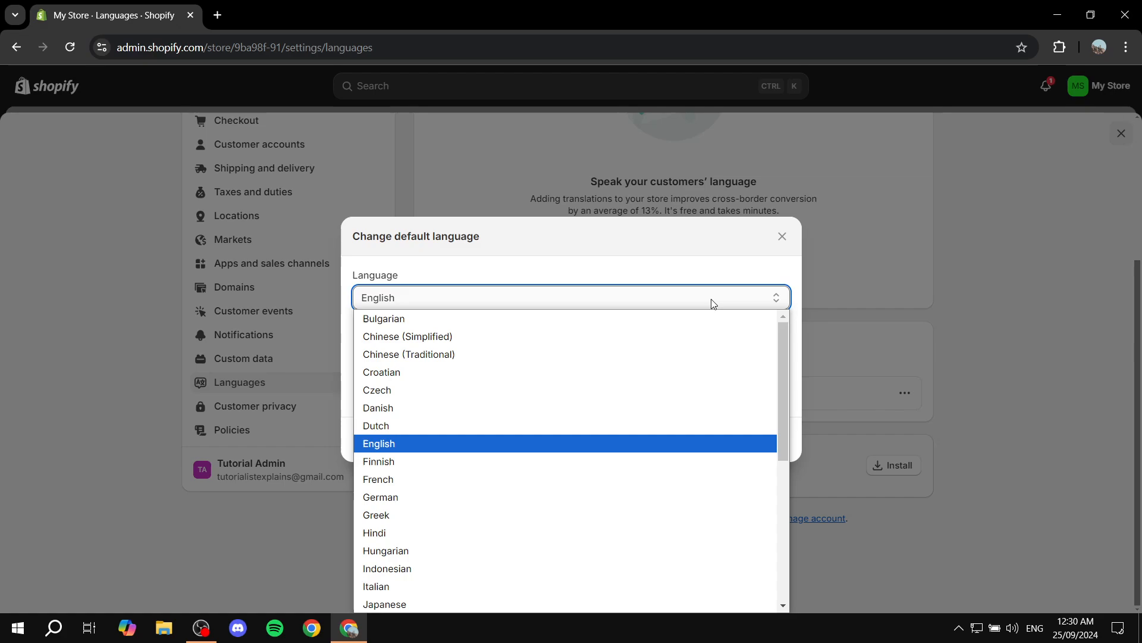
pyautogui.click(379, 443)
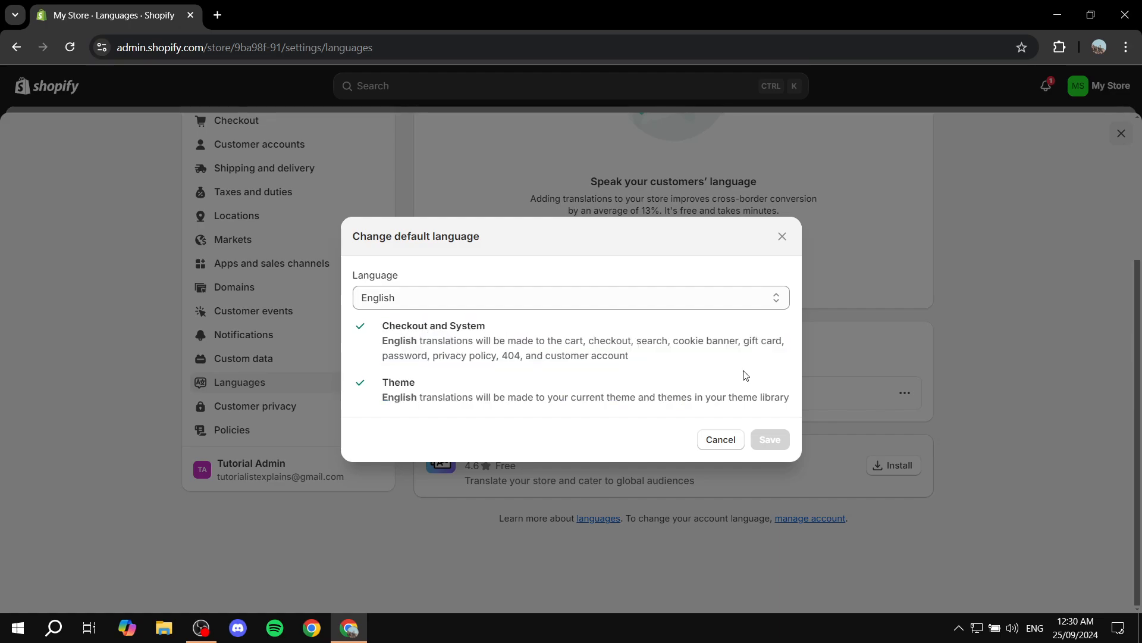
pyautogui.click(570, 297)
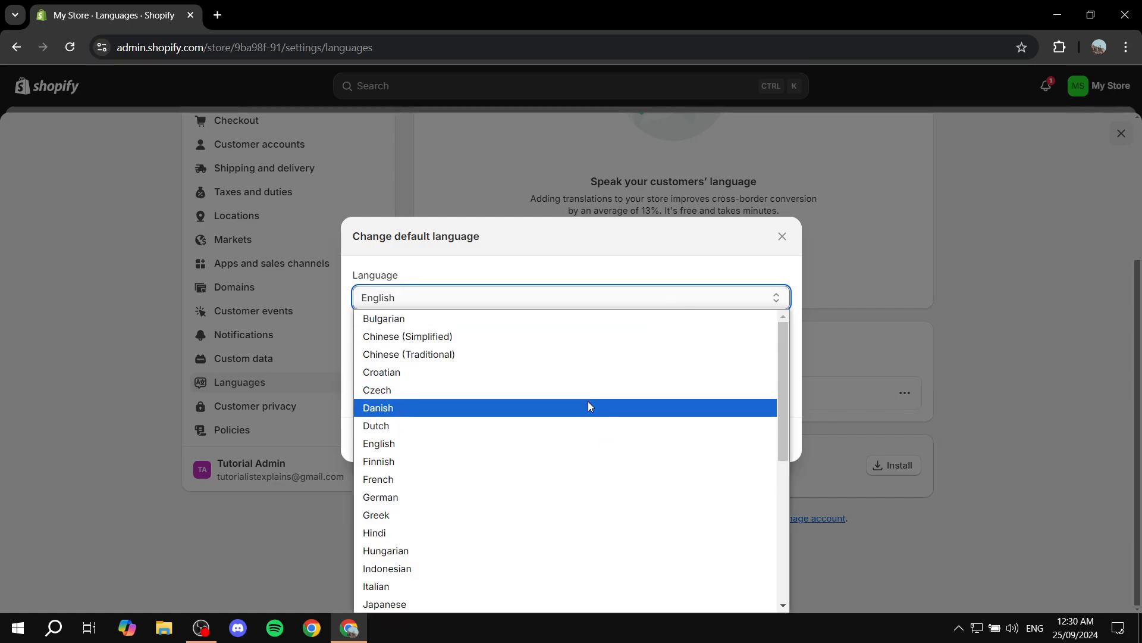
pyautogui.scroll(-3)
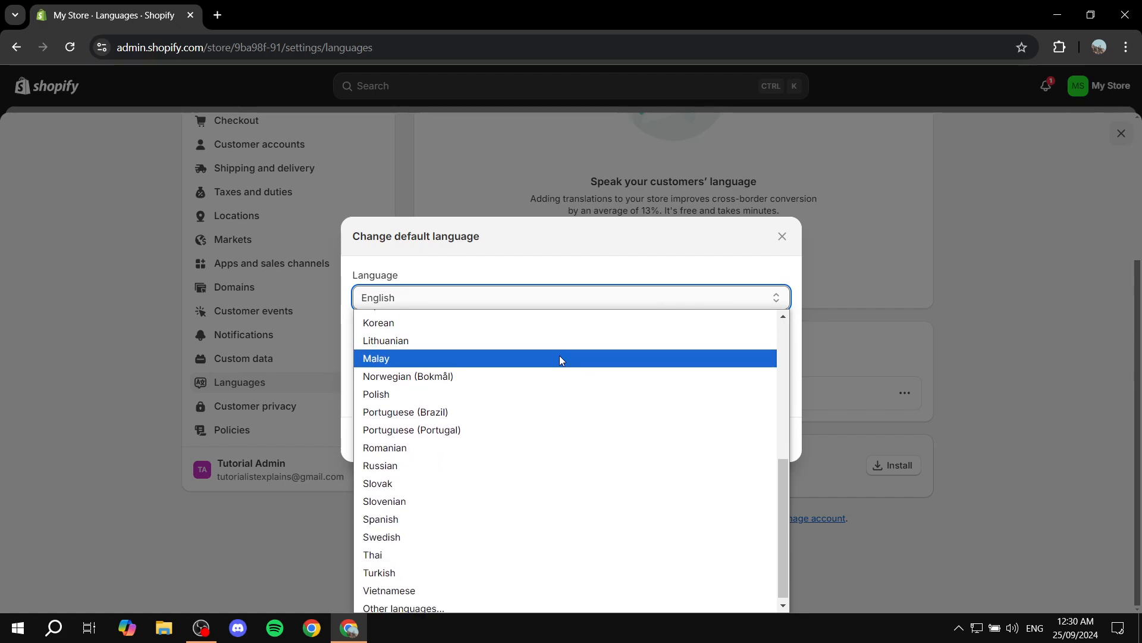
pyautogui.moveTo(485, 517)
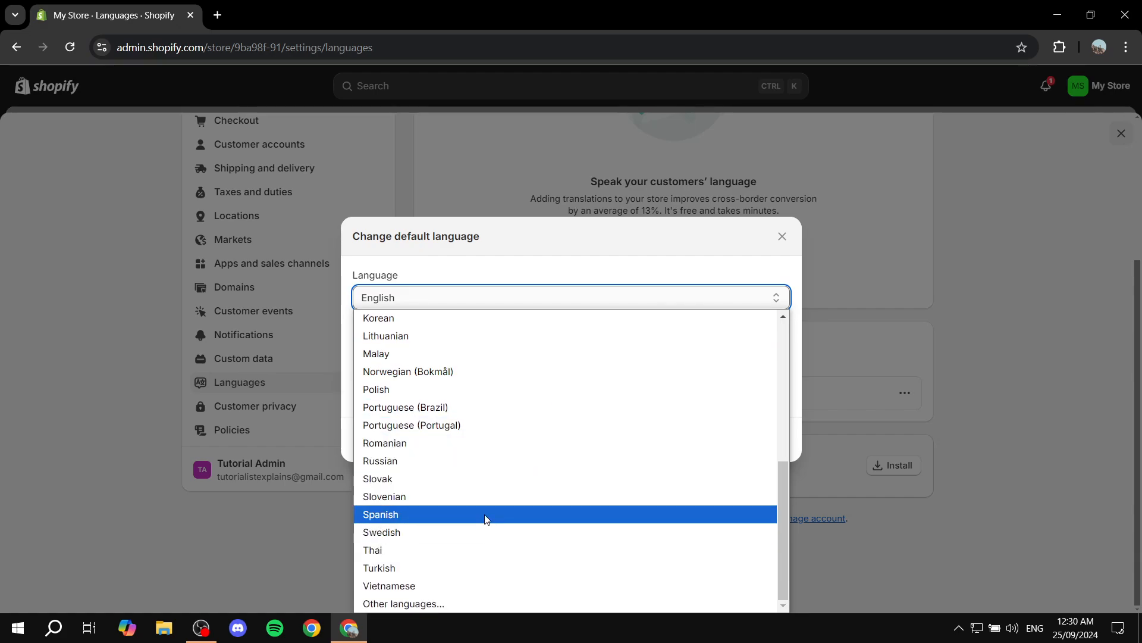
pyautogui.scroll(3)
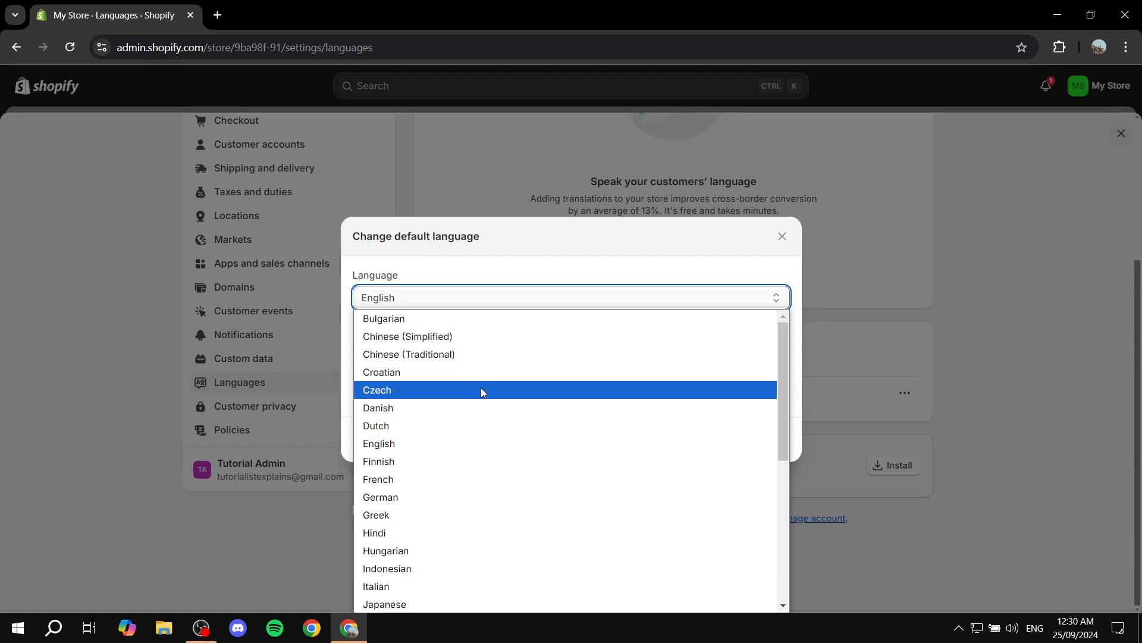
pyautogui.scroll(-3)
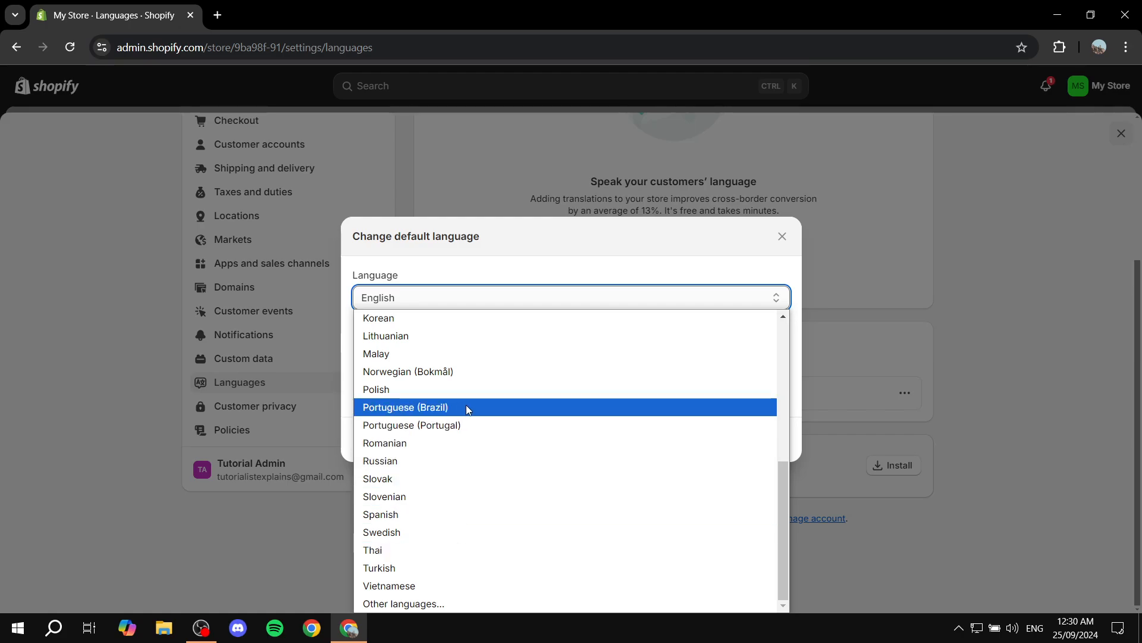
pyautogui.moveTo(478, 606)
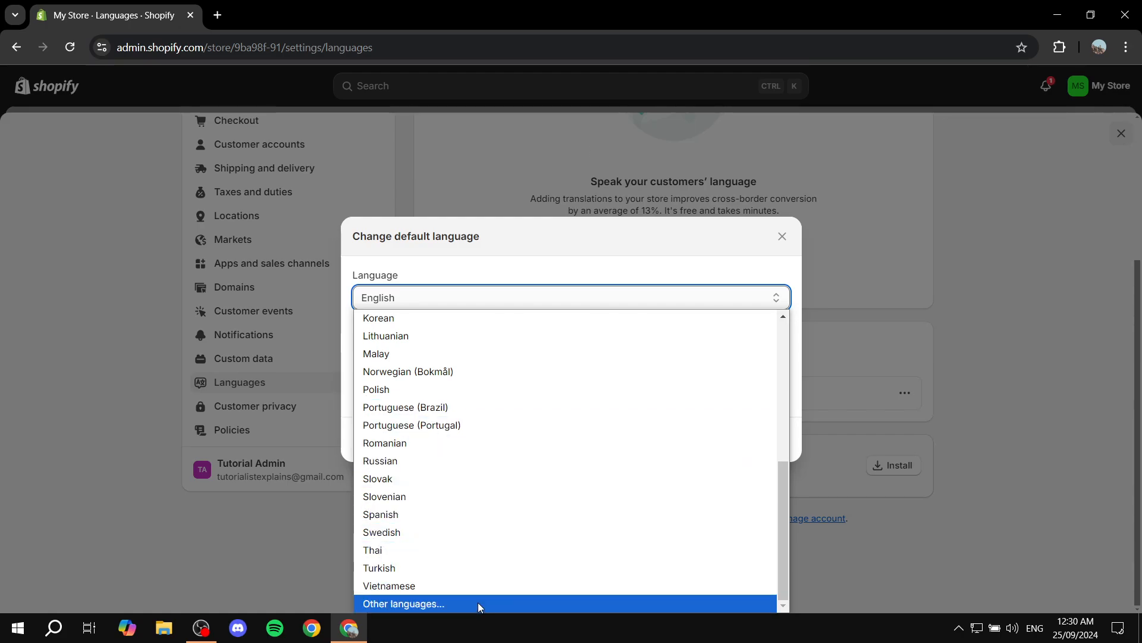
# Step: Browse the Other languages list, then cancel the dialog leaving English as default
pyautogui.click(403, 602)
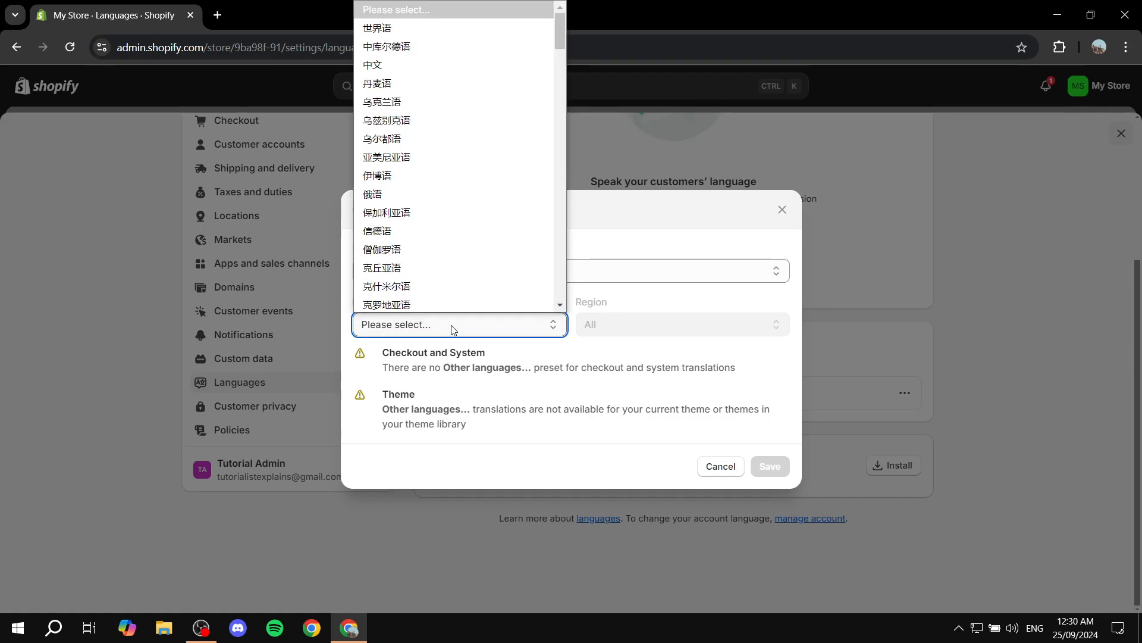
pyautogui.scroll(-3)
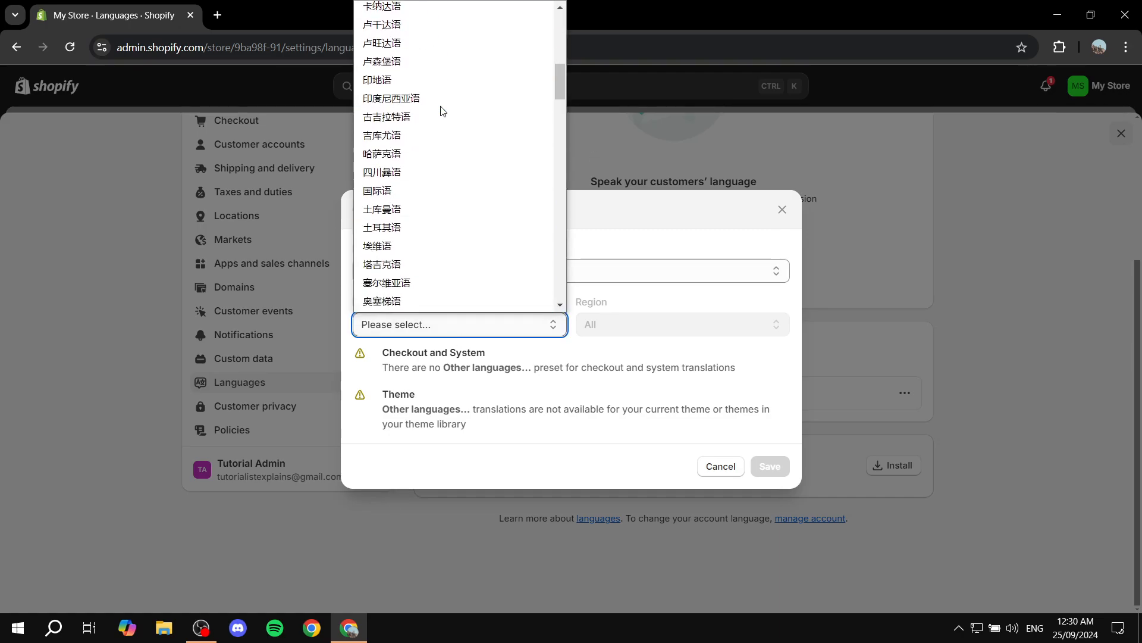
pyautogui.scroll(-3)
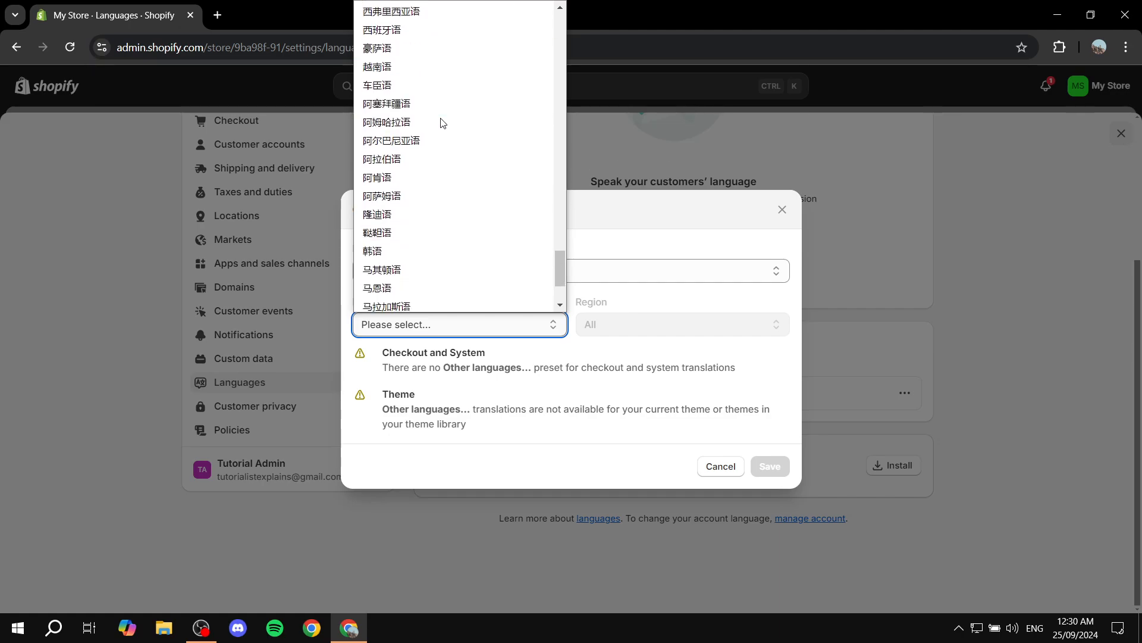
pyautogui.scroll(3)
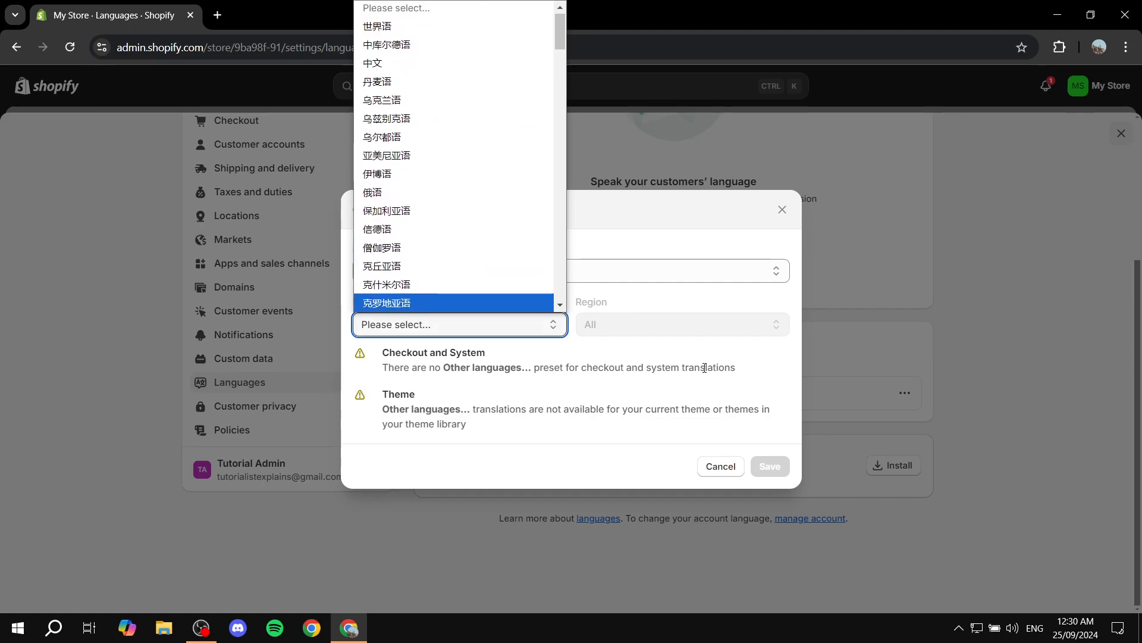
pyautogui.click(719, 466)
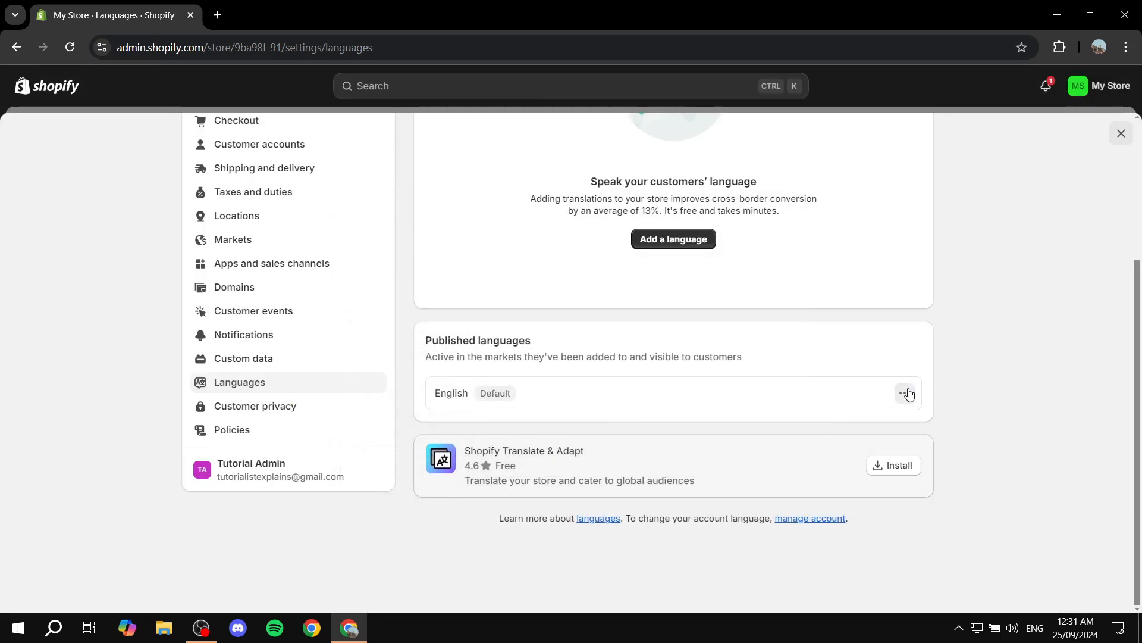
# Step: Save Spanish as the store's default published language and close Settings
pyautogui.click(906, 393)
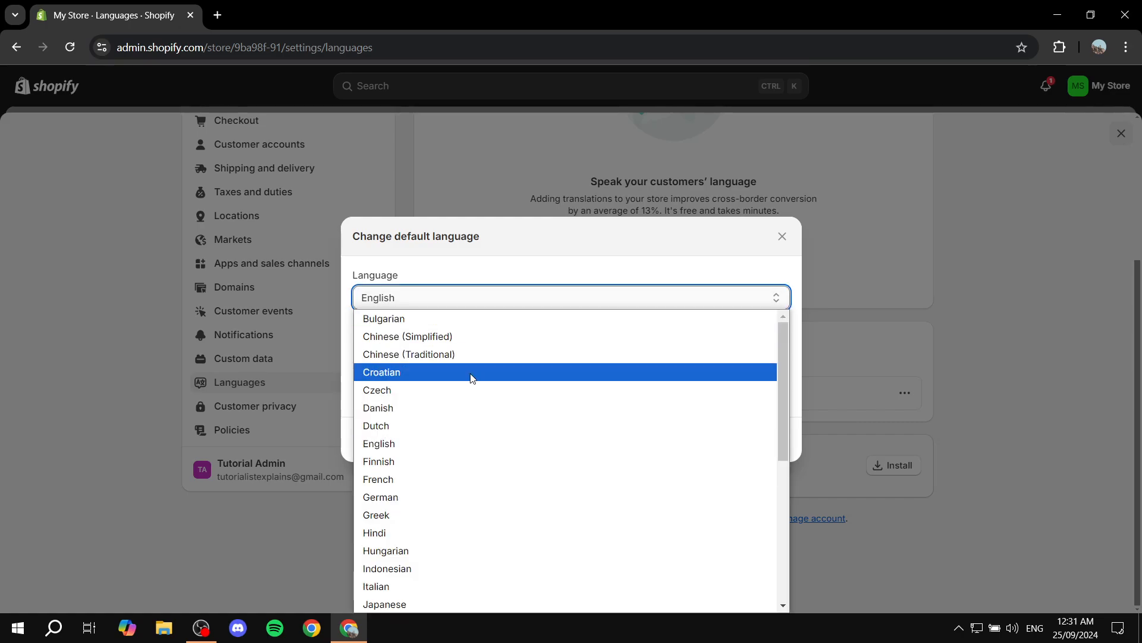
pyautogui.moveTo(467, 408)
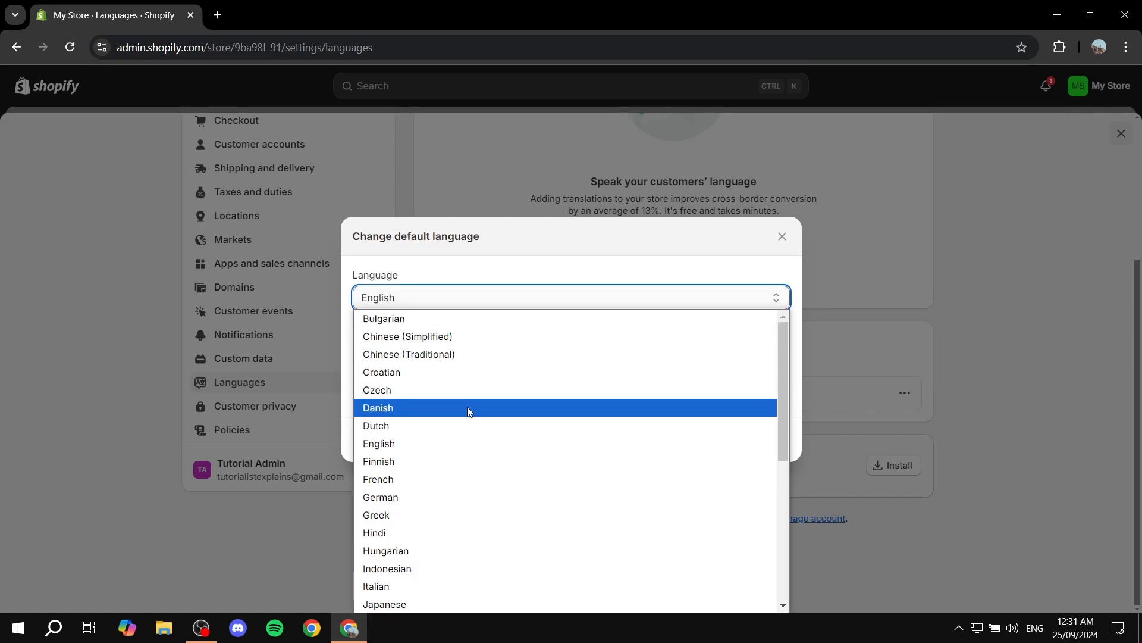
pyautogui.scroll(-3)
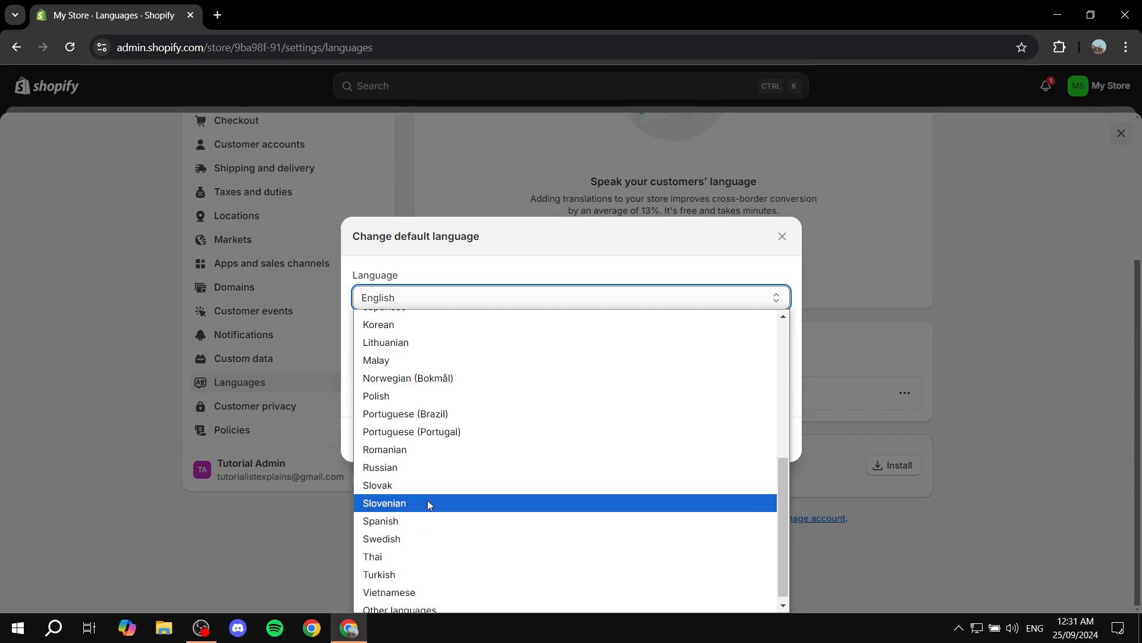
pyautogui.click(380, 520)
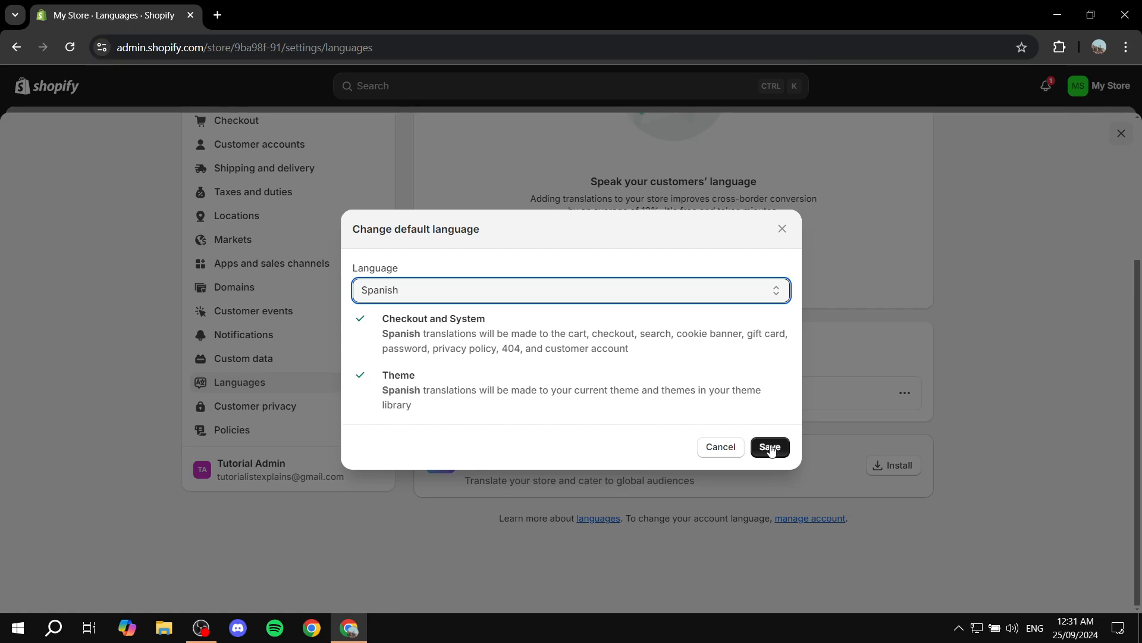
pyautogui.click(770, 446)
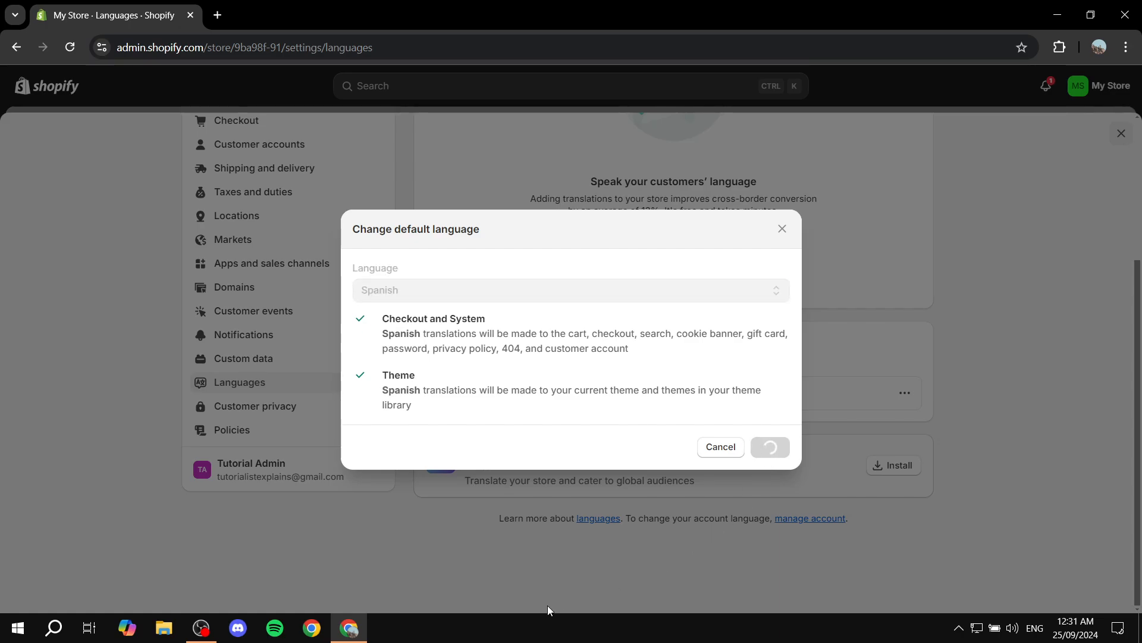
pyautogui.click(770, 446)
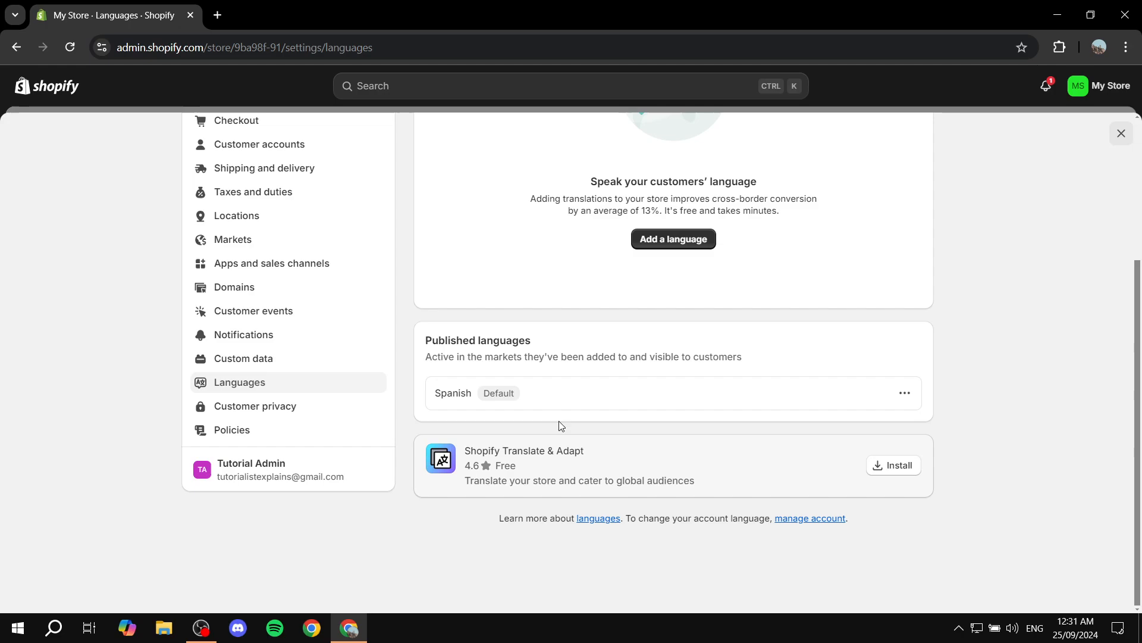
pyautogui.moveTo(535, 353)
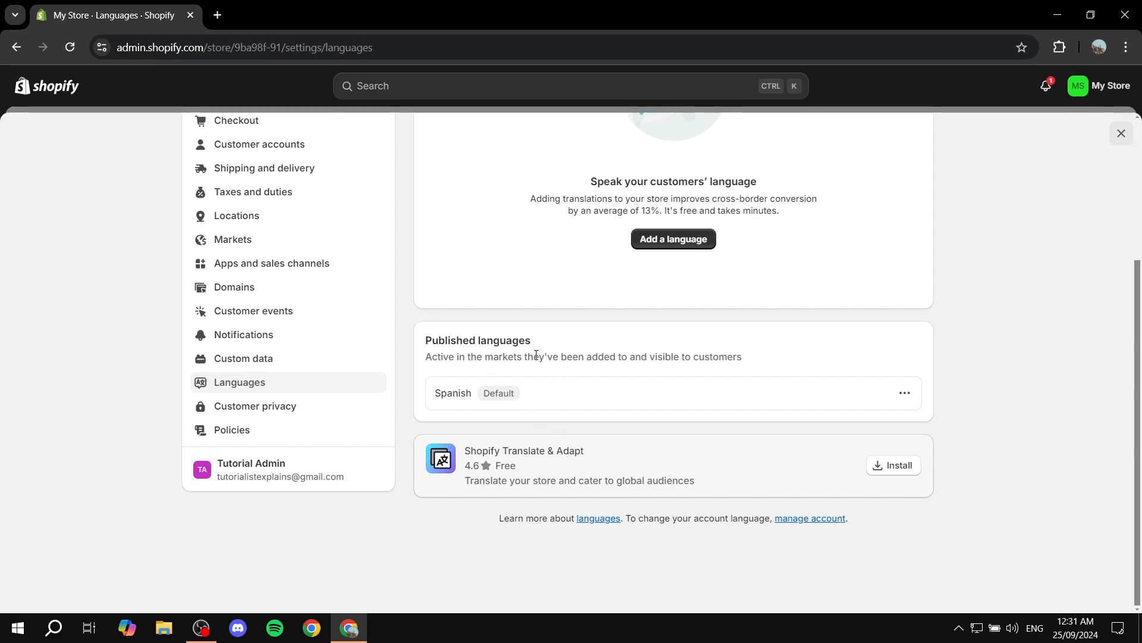
pyautogui.moveTo(450, 418)
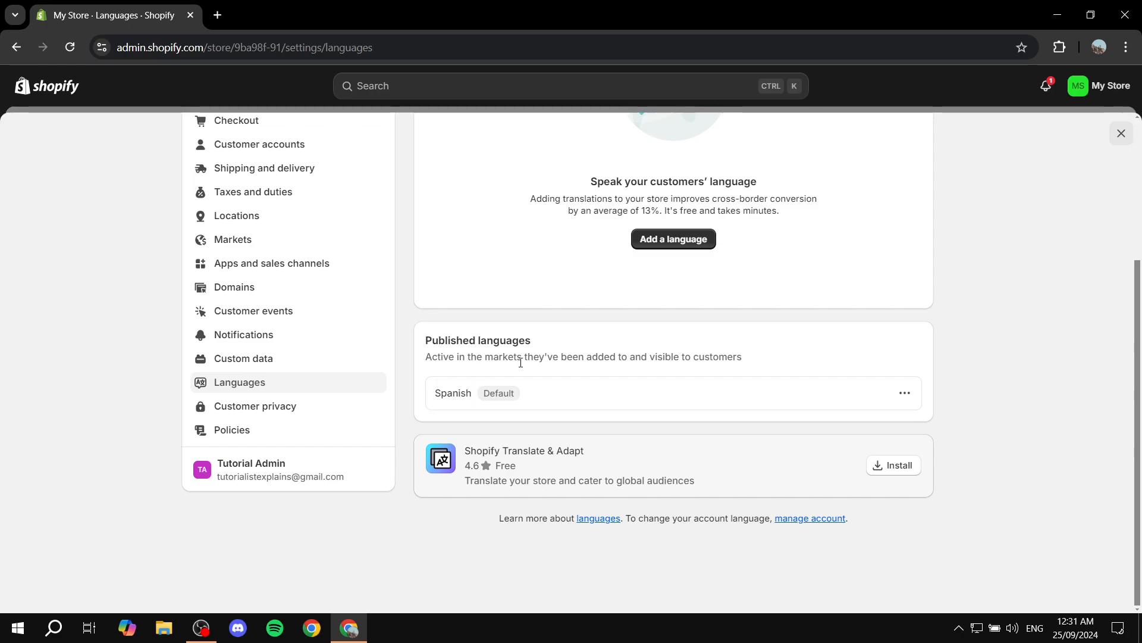
pyautogui.click(1121, 134)
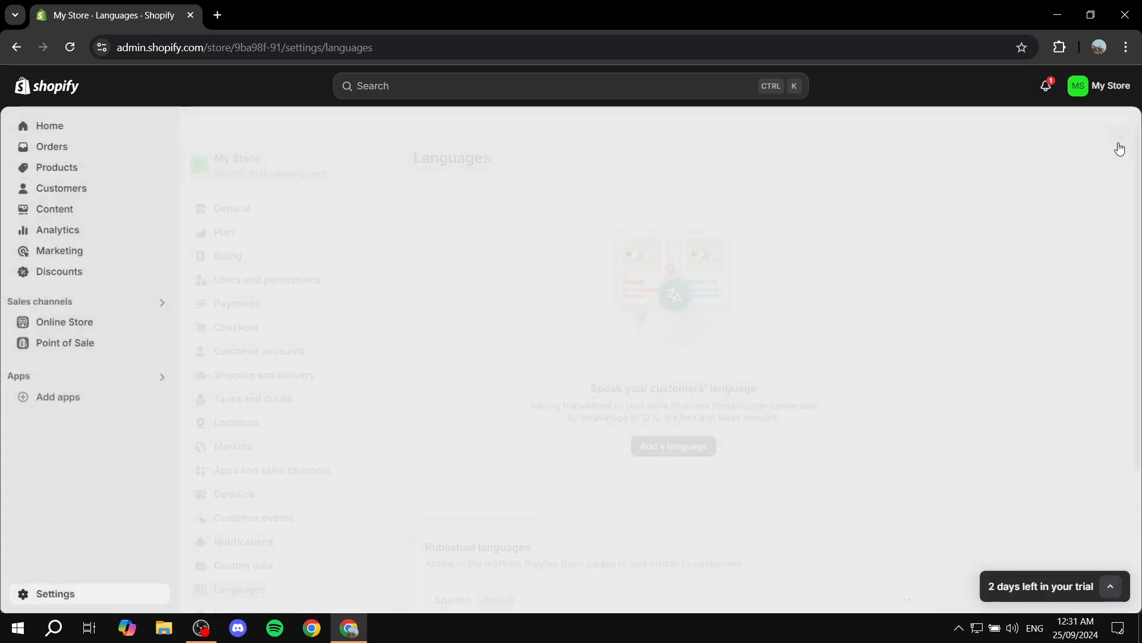
# Step: Go to Online Store themes and view the live storefront in a new tab
pyautogui.click(64, 321)
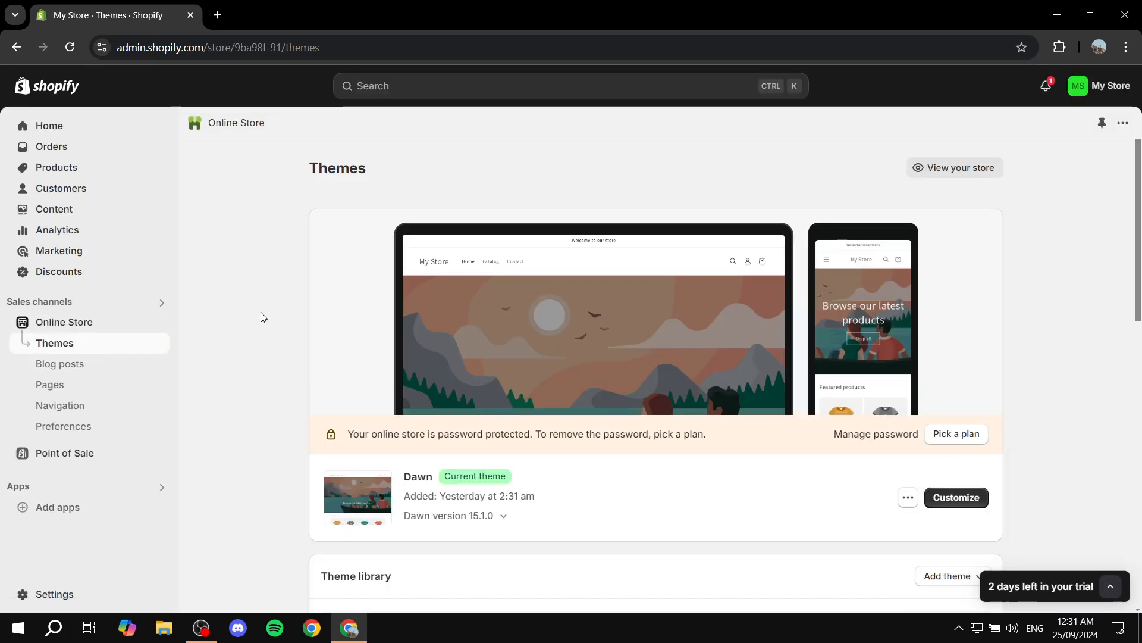
pyautogui.click(956, 168)
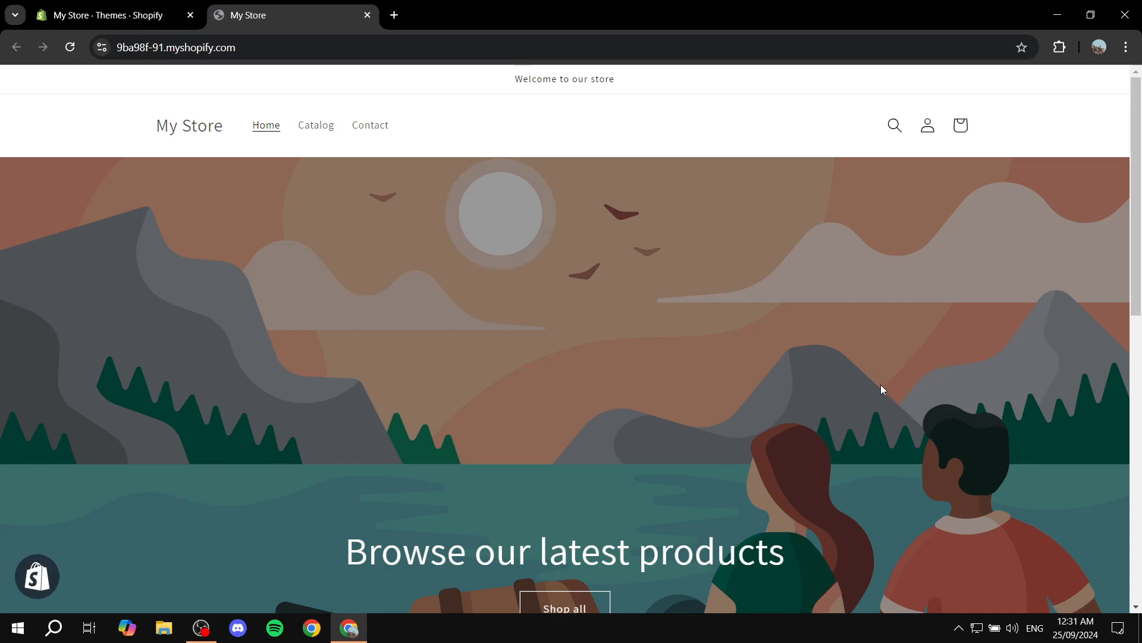
# Step: Check the Spanish 'Productos' catalogue page, dismiss the translate offer, and return to admin Themes
pyautogui.scroll(-3)
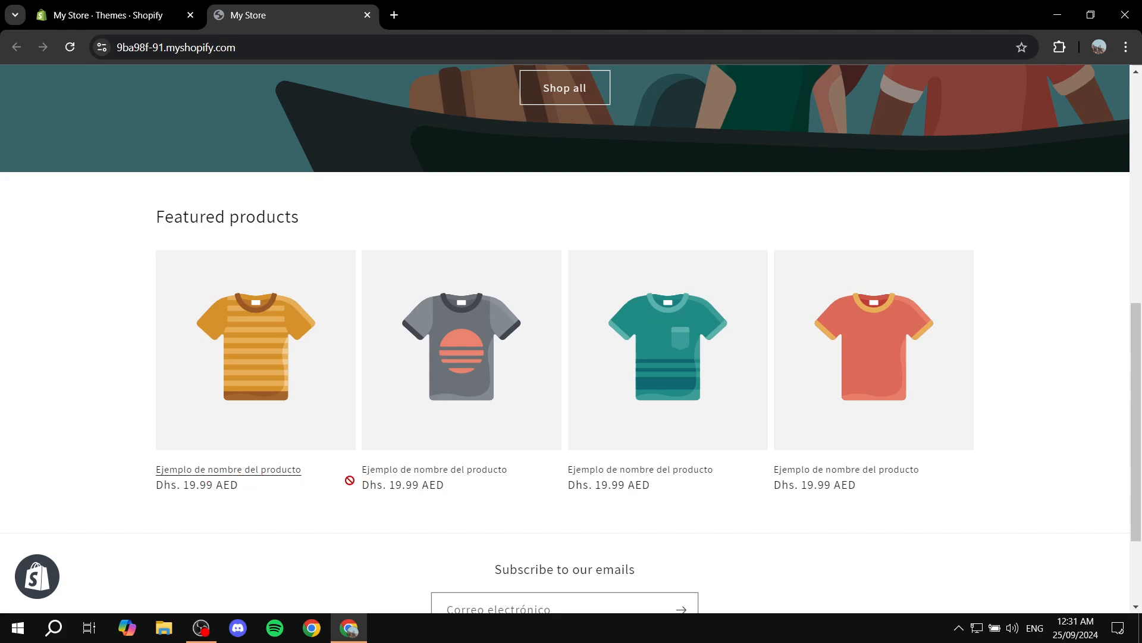
pyautogui.moveTo(846, 469)
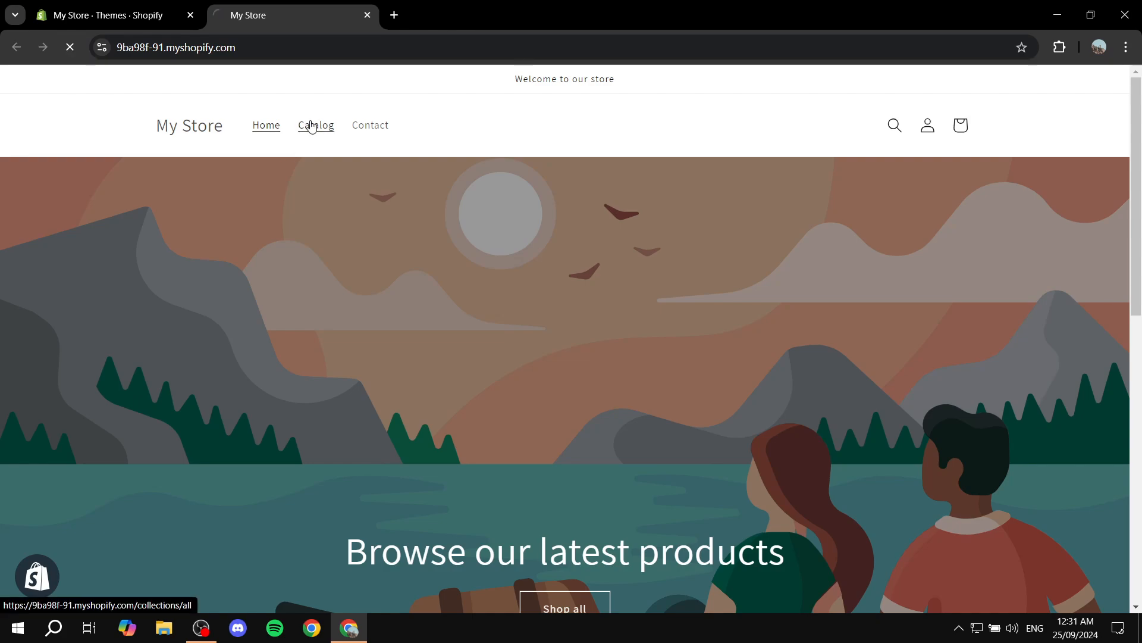
pyautogui.click(315, 125)
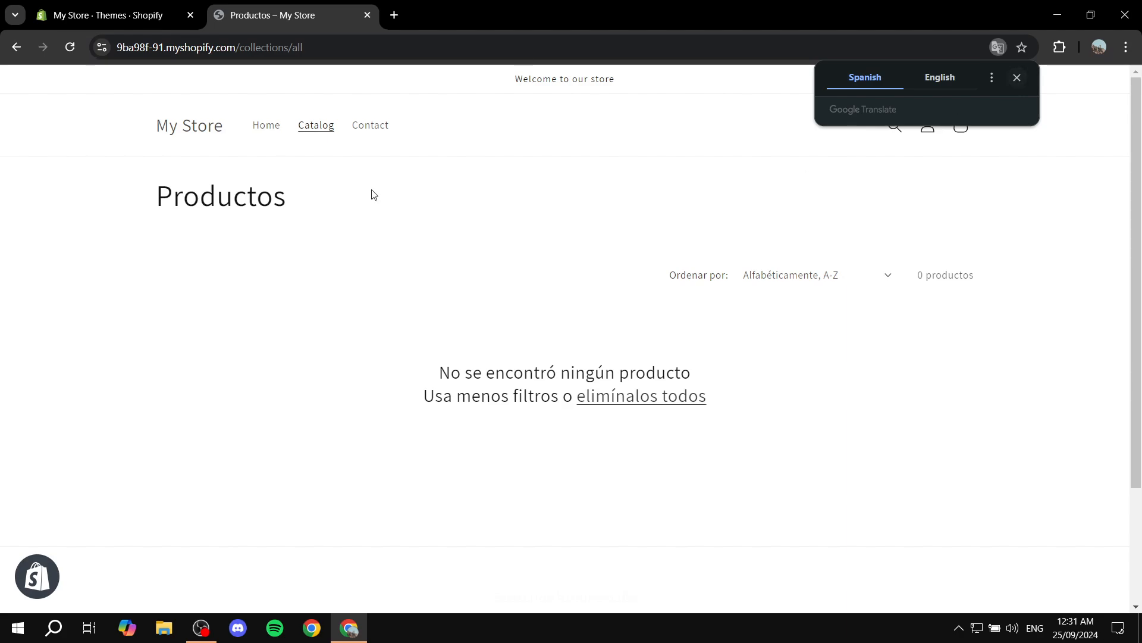
pyautogui.moveTo(296, 348)
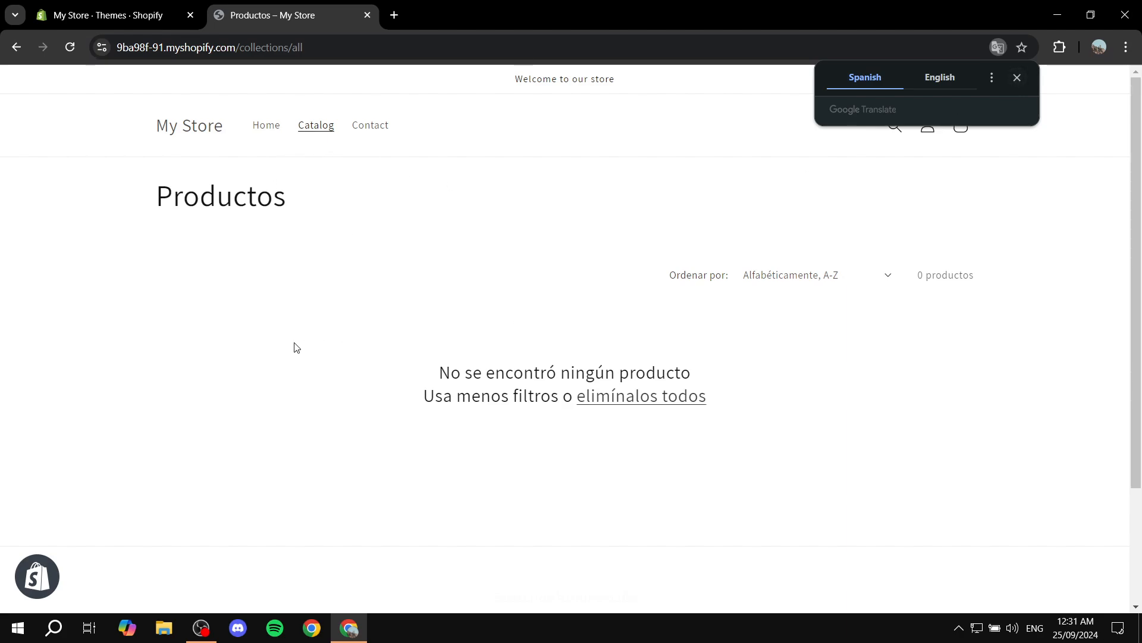
pyautogui.click(1017, 78)
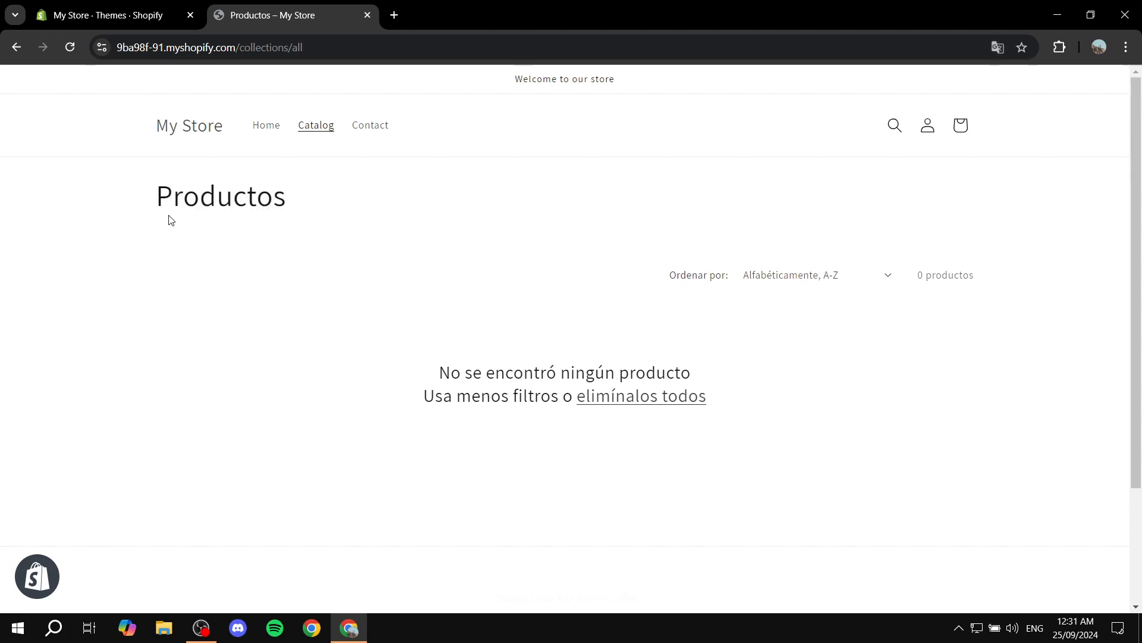
pyautogui.click(266, 125)
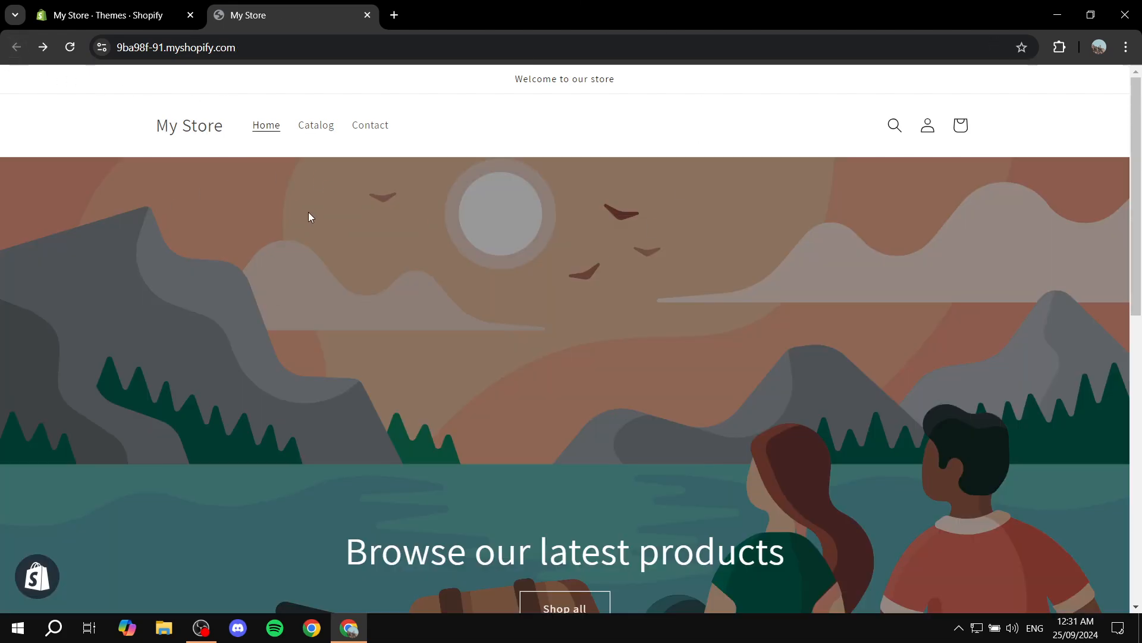
pyautogui.click(368, 14)
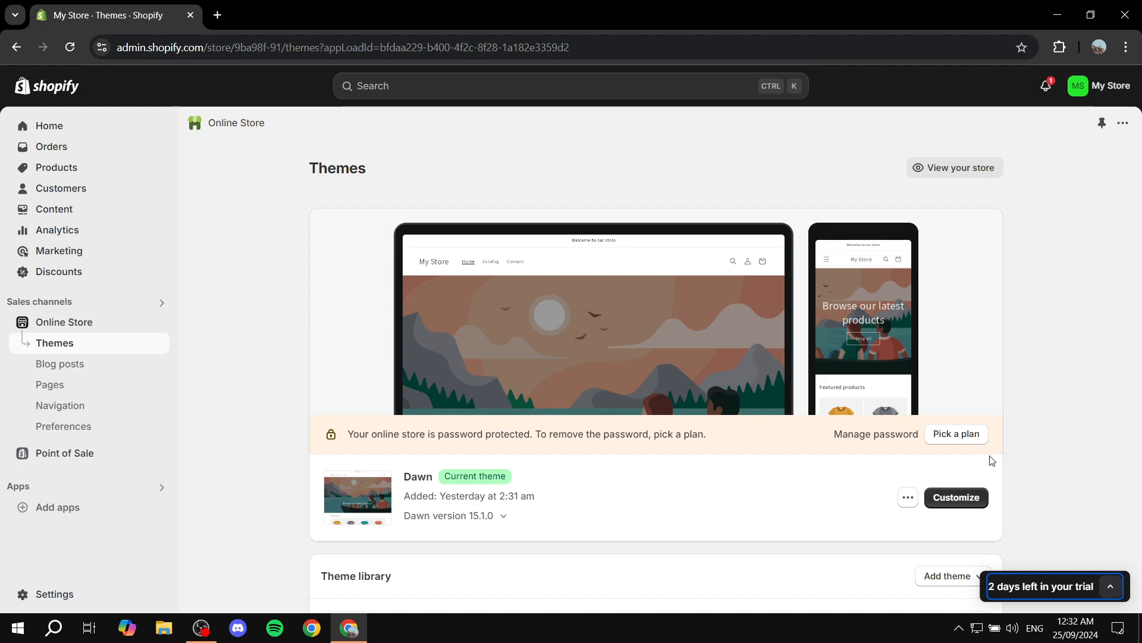
pyautogui.moveTo(150, 331)
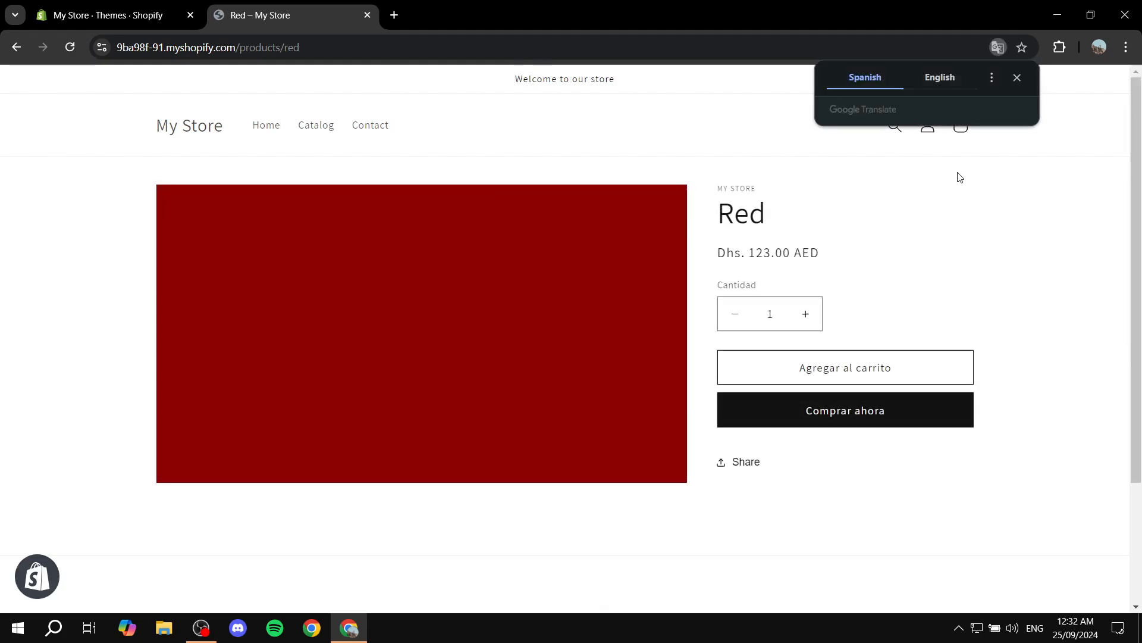
pyautogui.moveTo(793, 360)
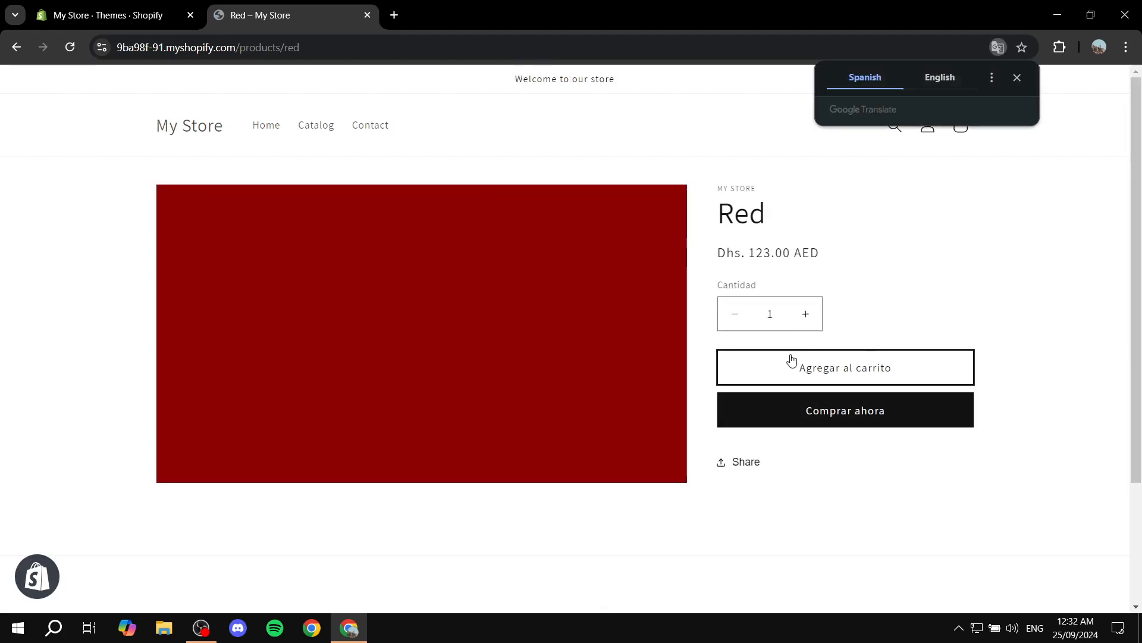
pyautogui.moveTo(871, 408)
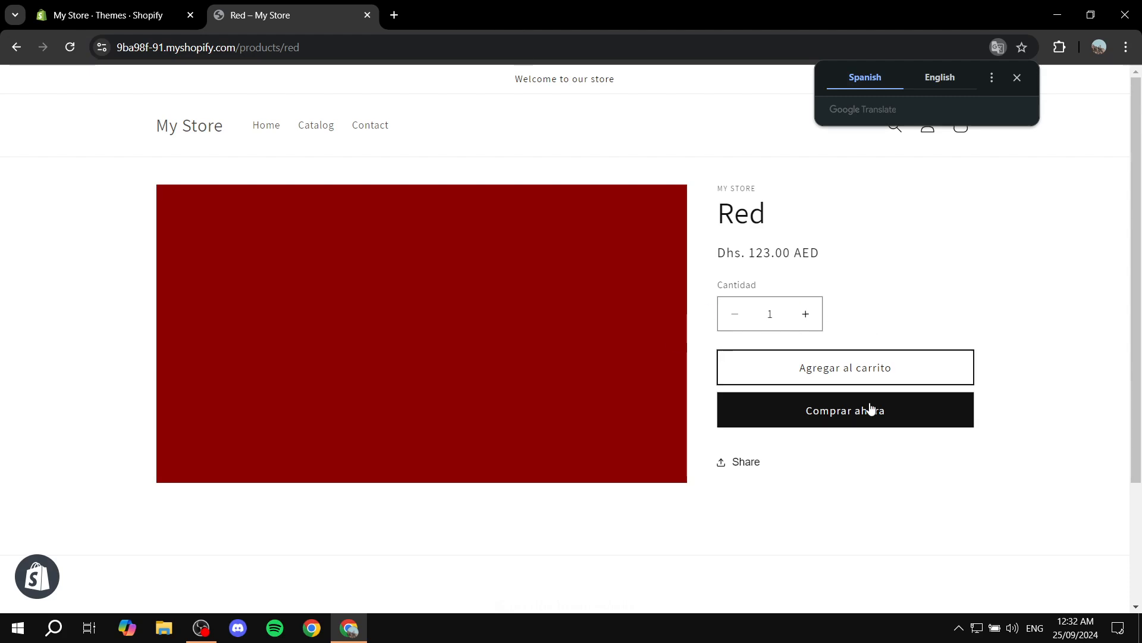
pyautogui.moveTo(719, 333)
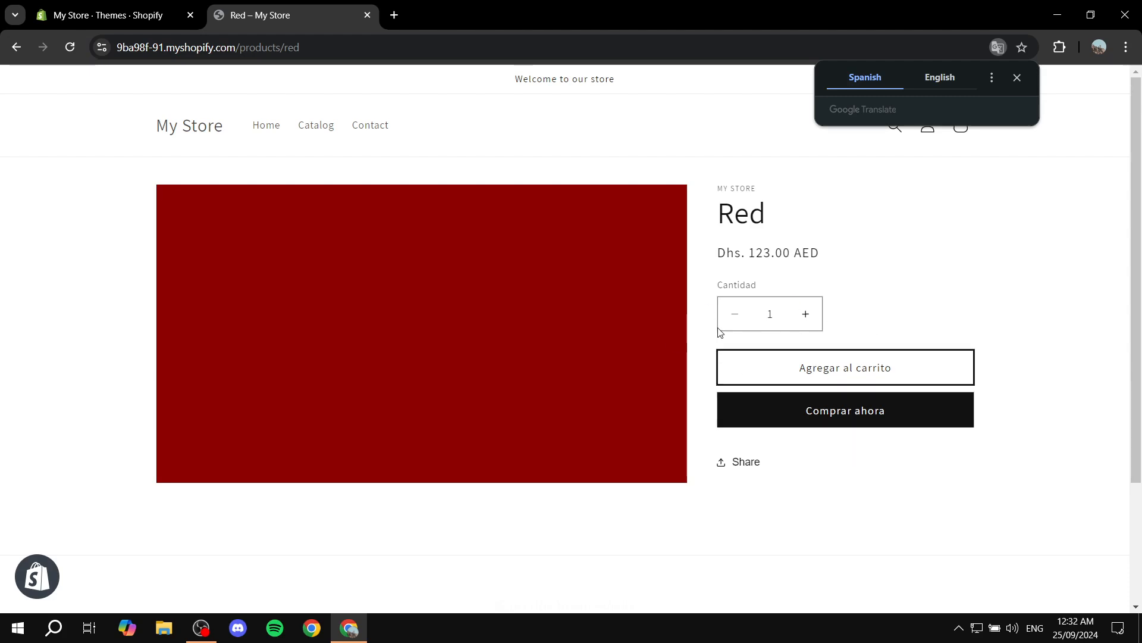
# Step: Dismiss the translate offer on the Spanish Red product page, go back, and close the storefront tab
pyautogui.click(1017, 77)
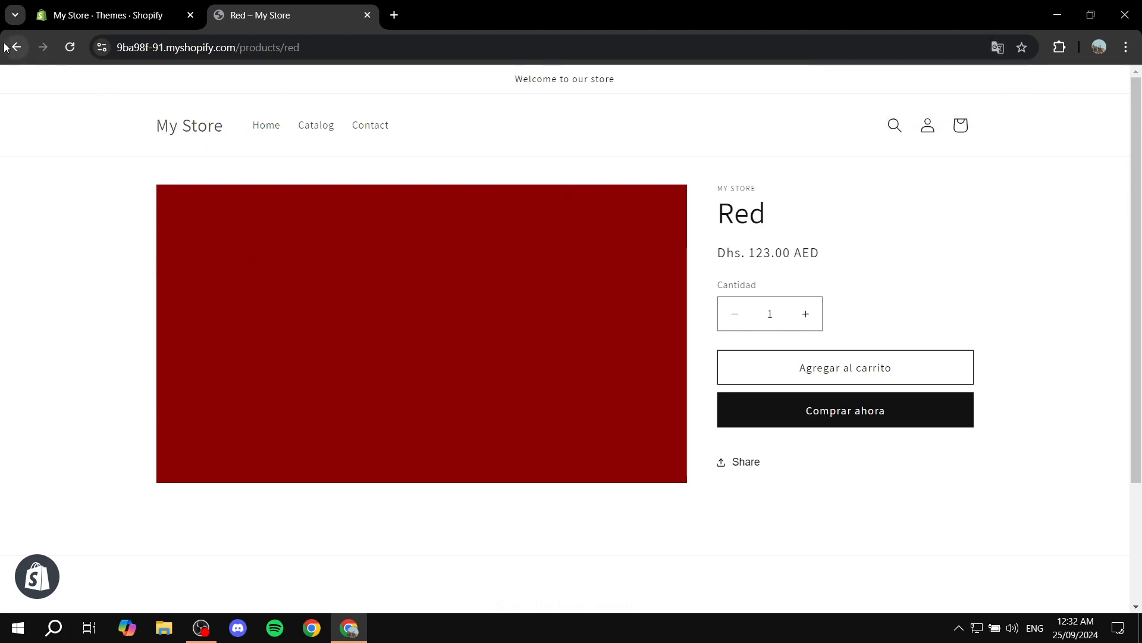
pyautogui.click(16, 47)
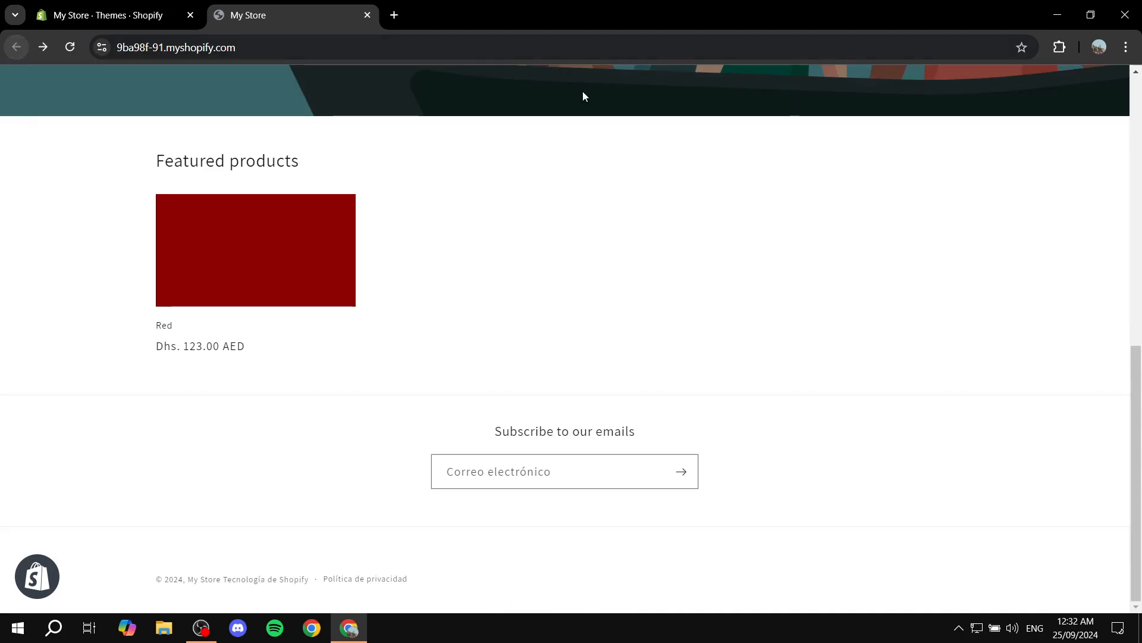
pyautogui.scroll(3)
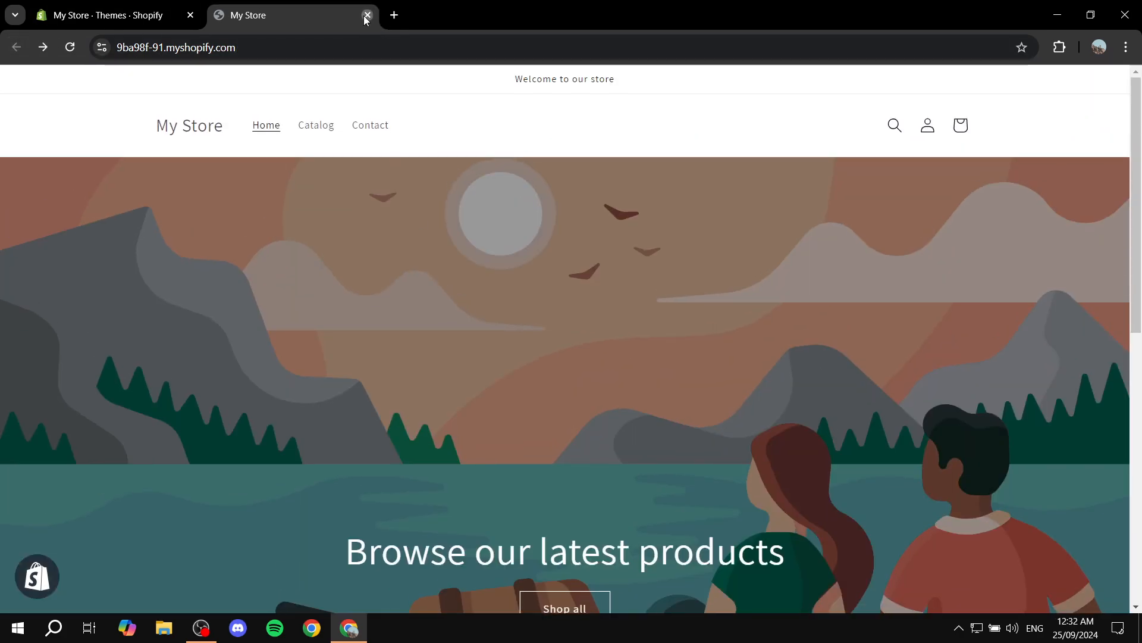
pyautogui.click(368, 15)
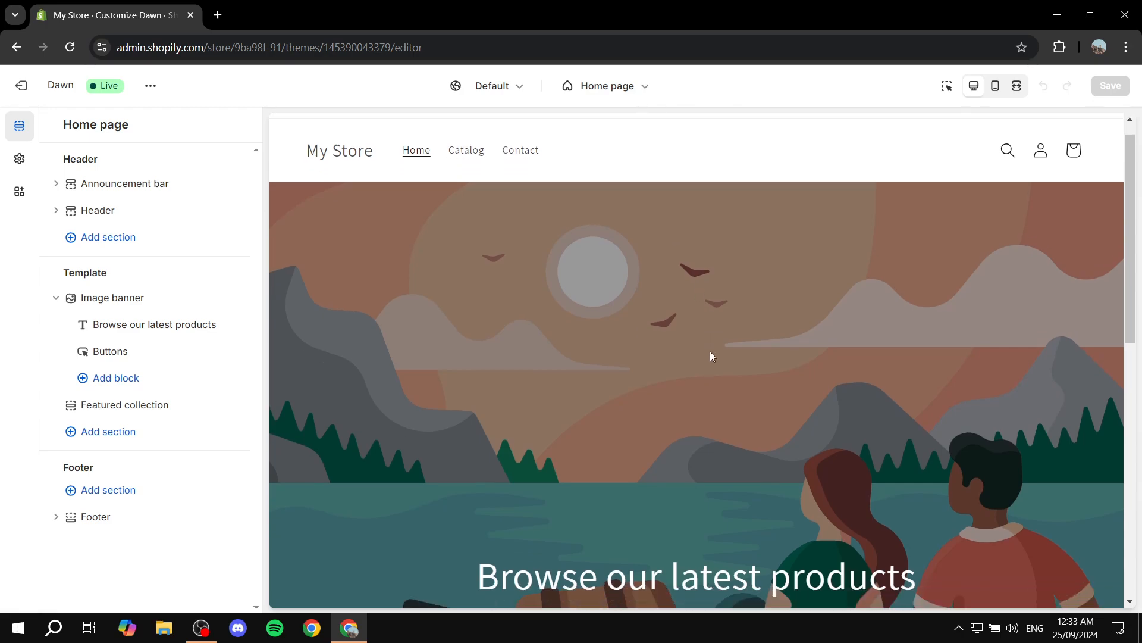
# Step: Exit the Dawn theme editor, collapse the trial banner, and head to Settings
pyautogui.scroll(3)
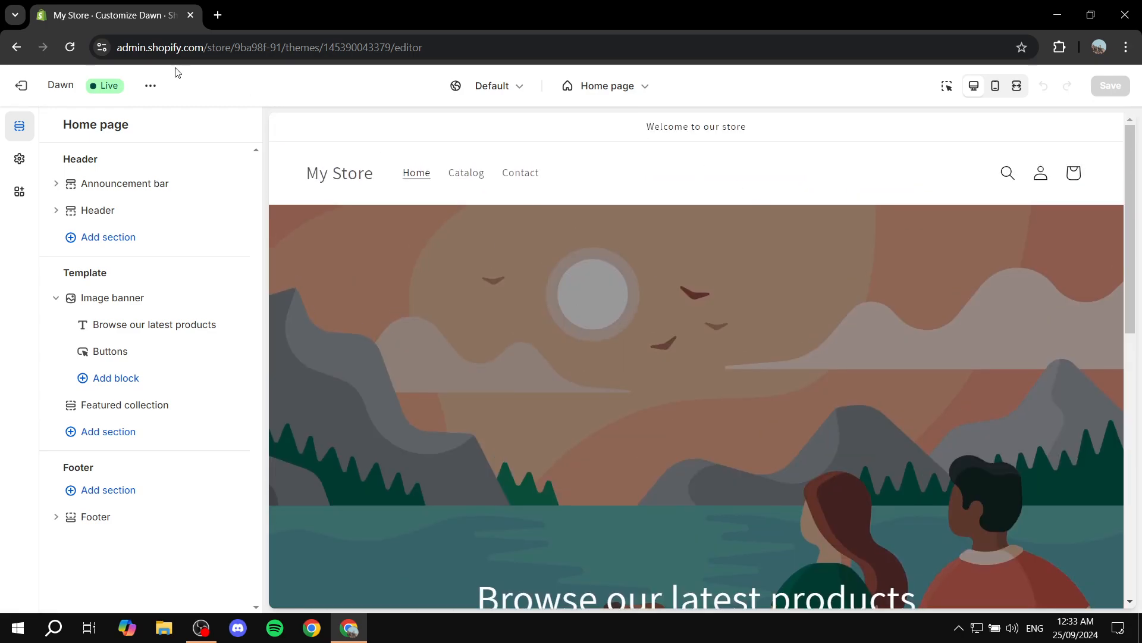
pyautogui.click(20, 86)
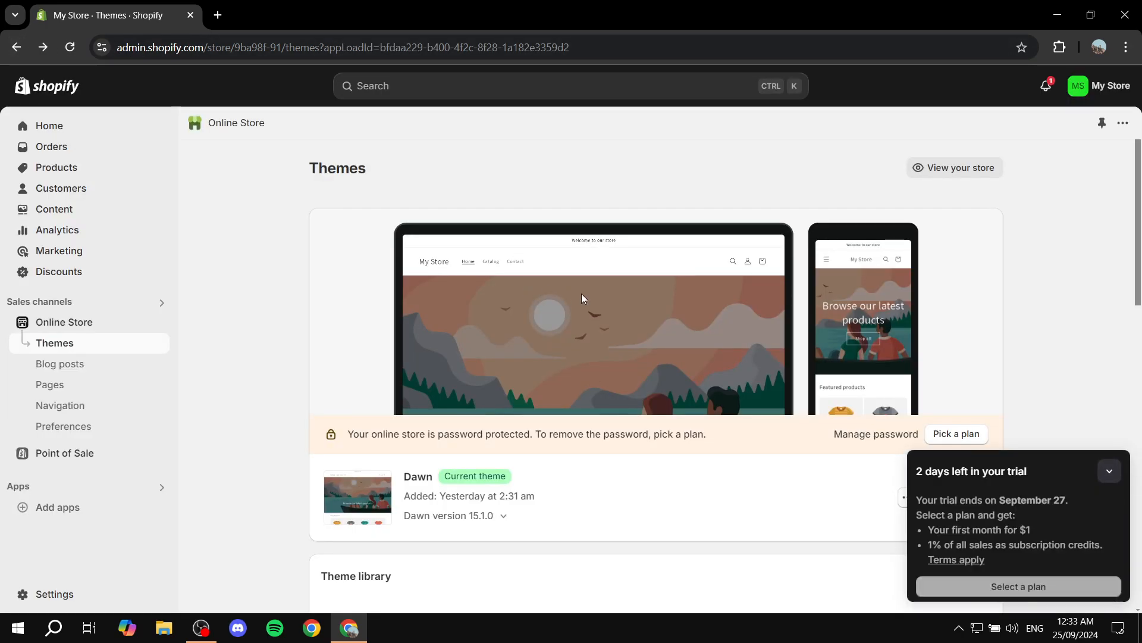
pyautogui.click(1110, 474)
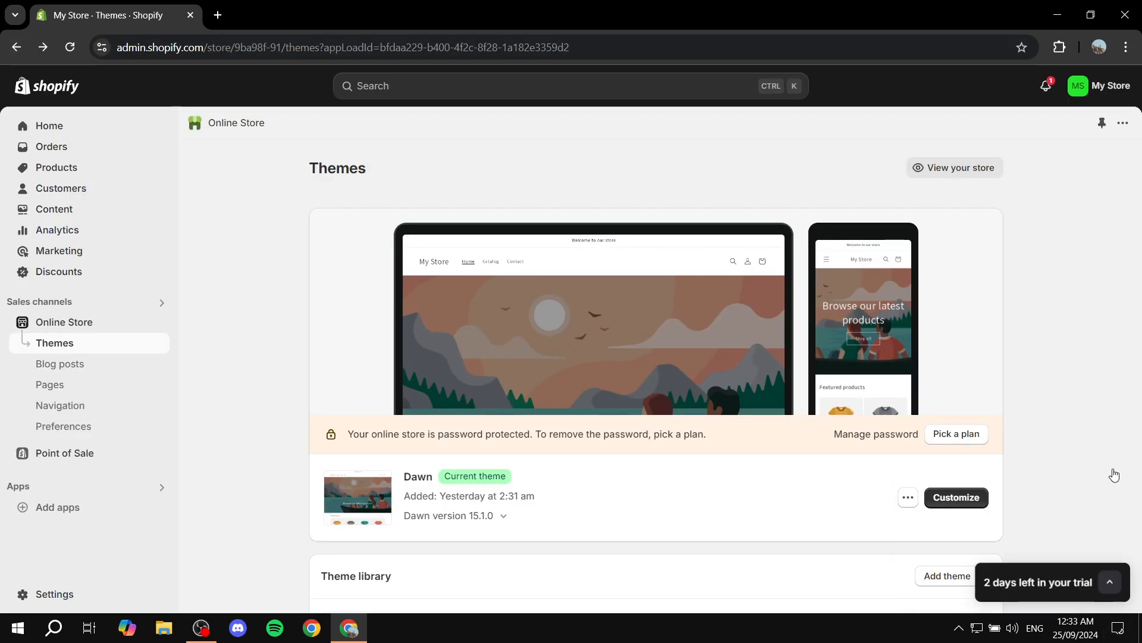
pyautogui.click(55, 594)
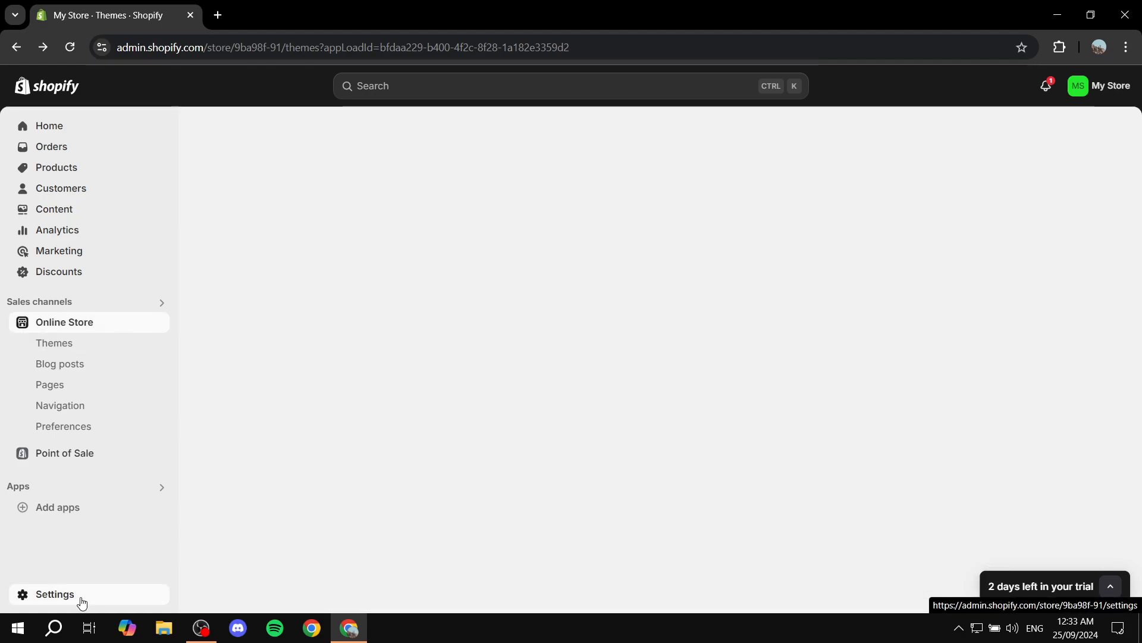
# Step: Change the default published language from Spanish back to English and save
pyautogui.click(55, 594)
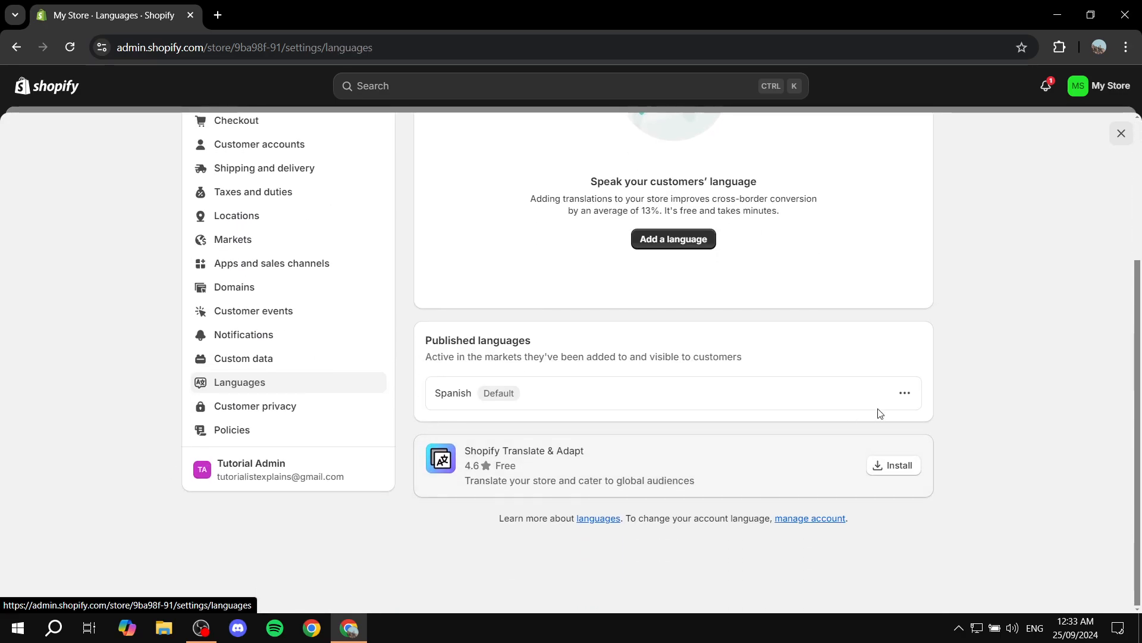
pyautogui.click(904, 393)
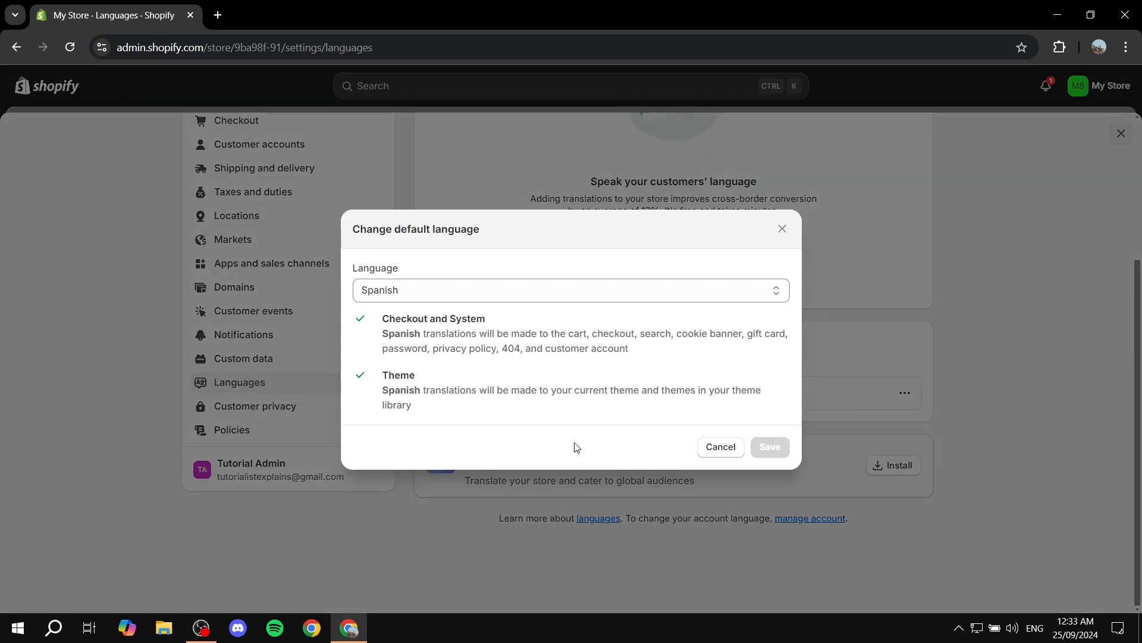
pyautogui.click(570, 291)
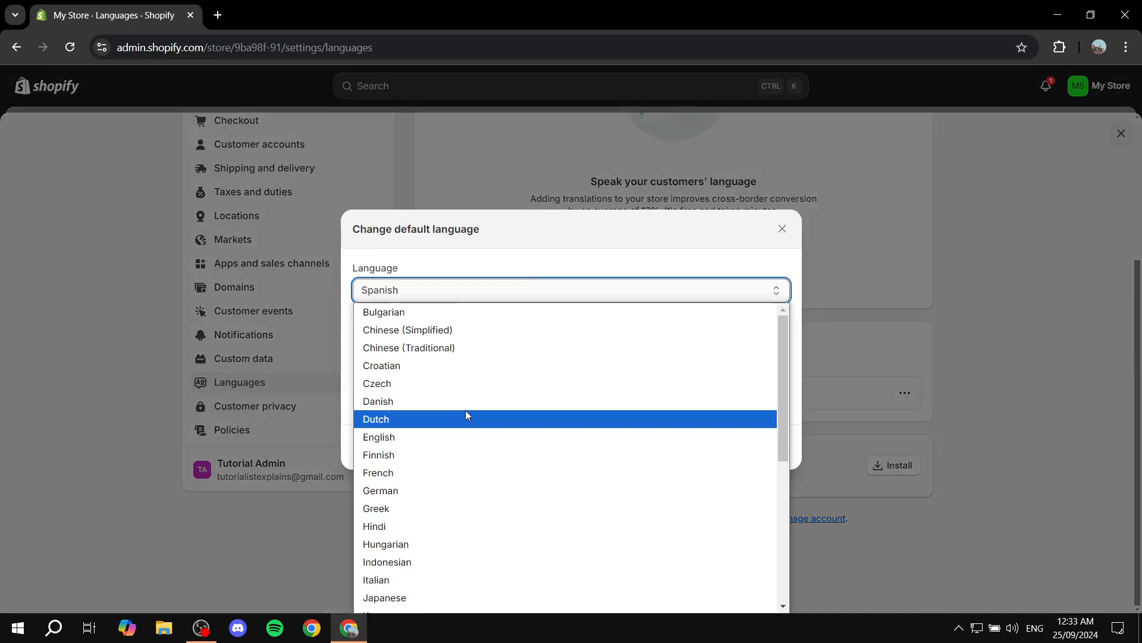
pyautogui.click(378, 437)
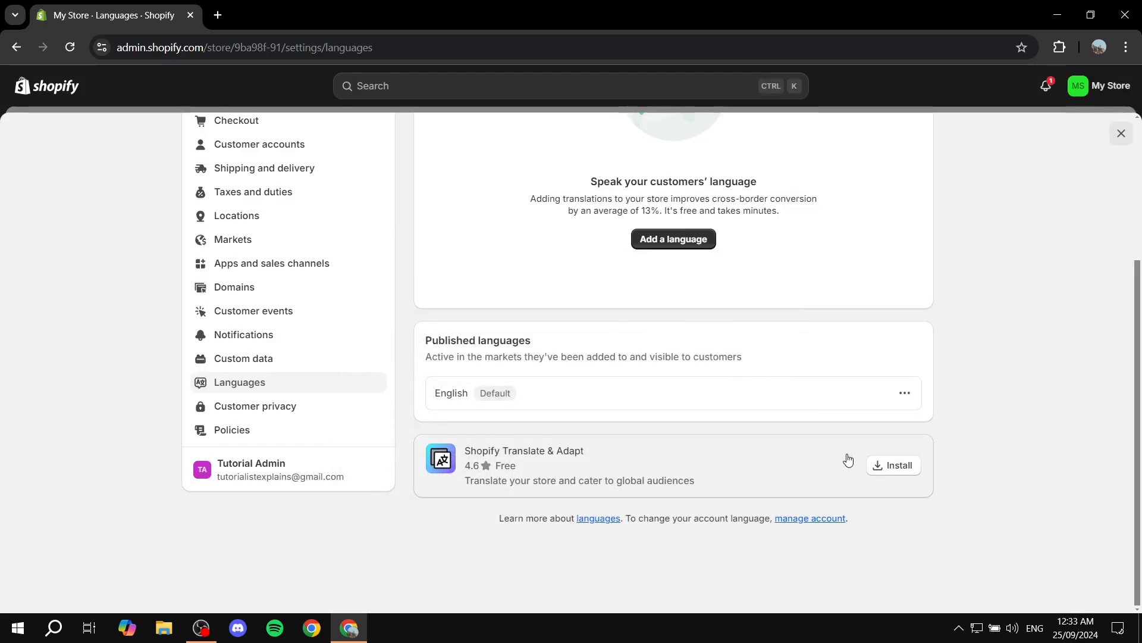
pyautogui.moveTo(818, 409)
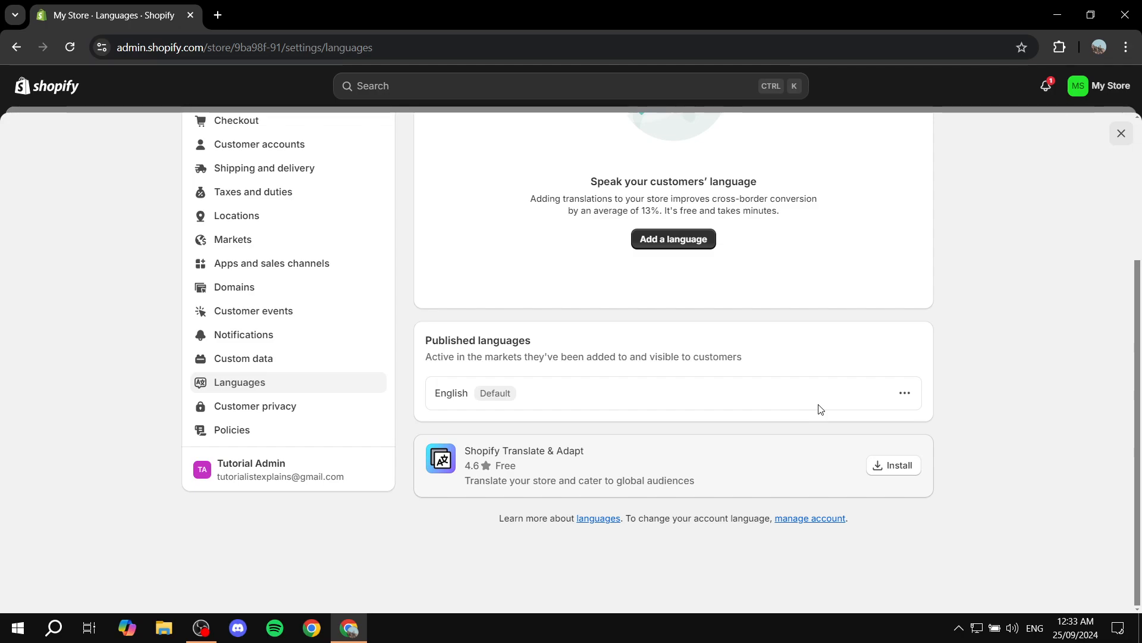
pyautogui.scroll(3)
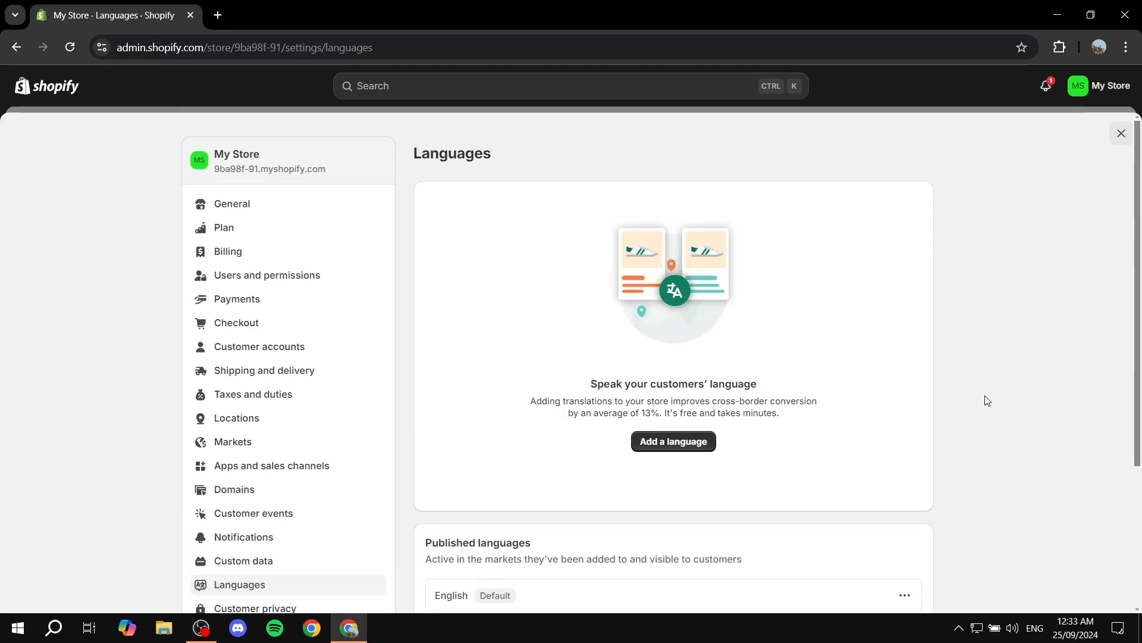